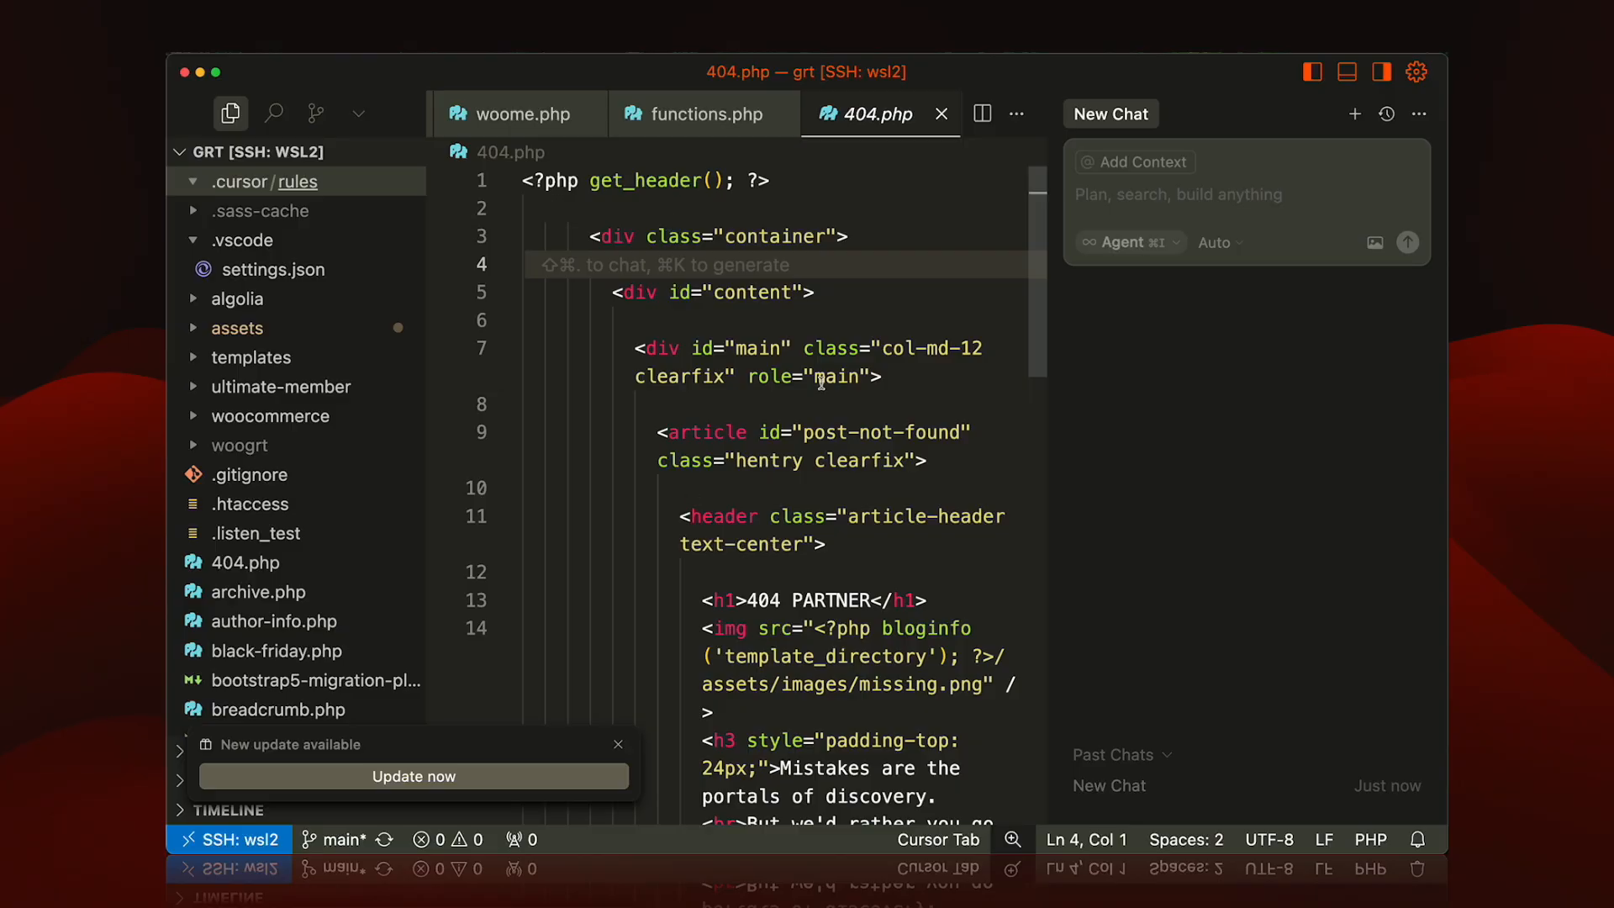
pyautogui.moveTo(269, 182)
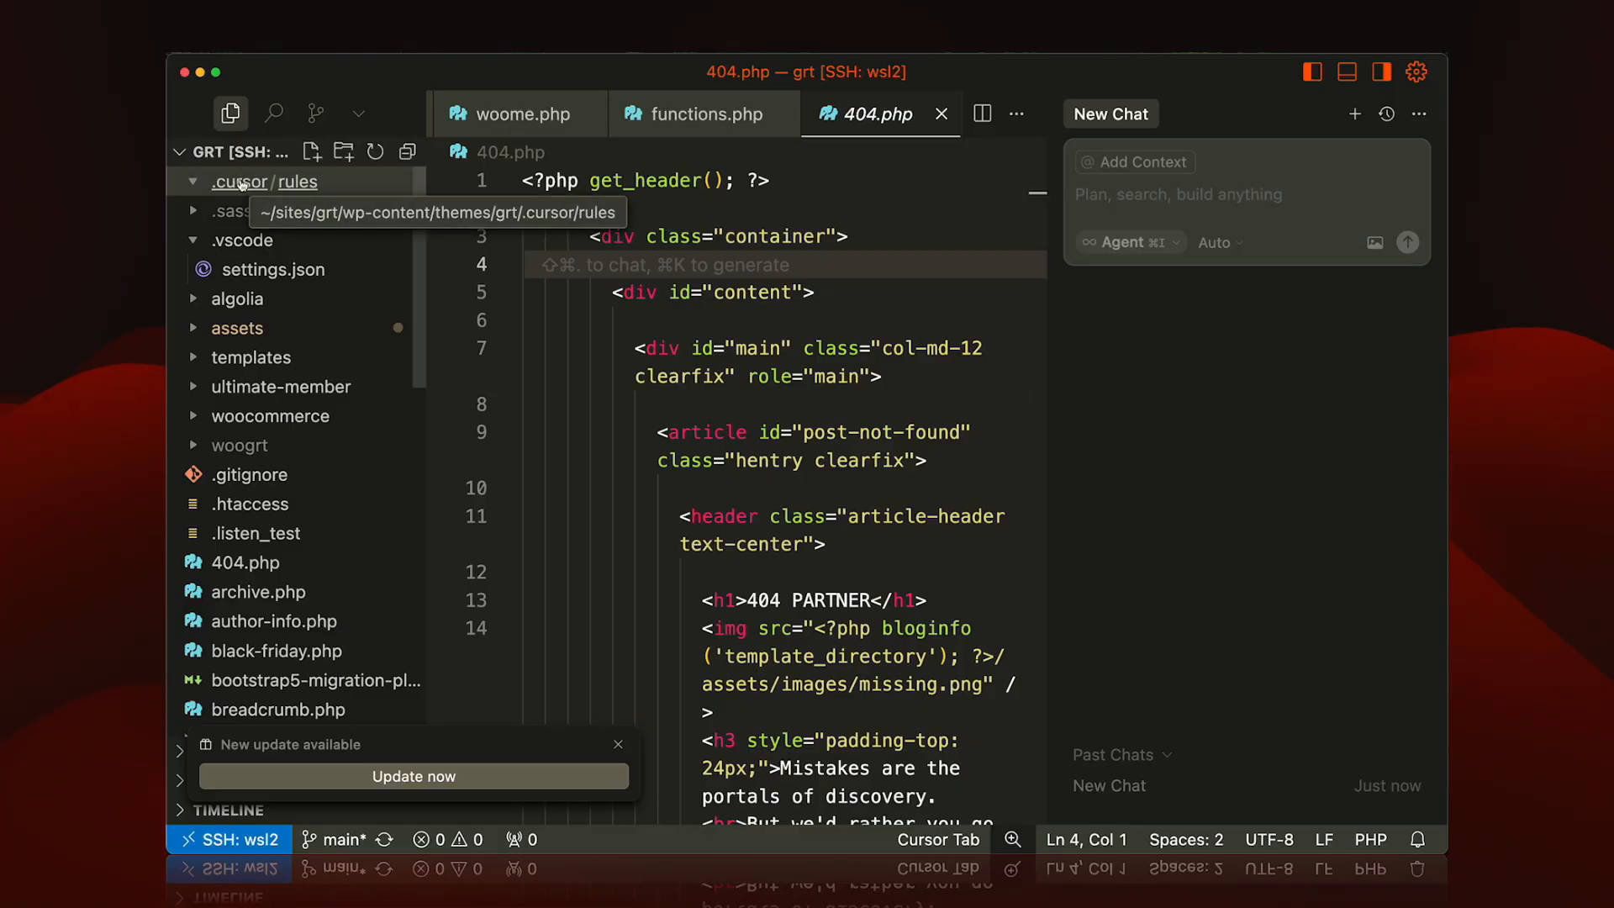
pyautogui.moveTo(286, 188)
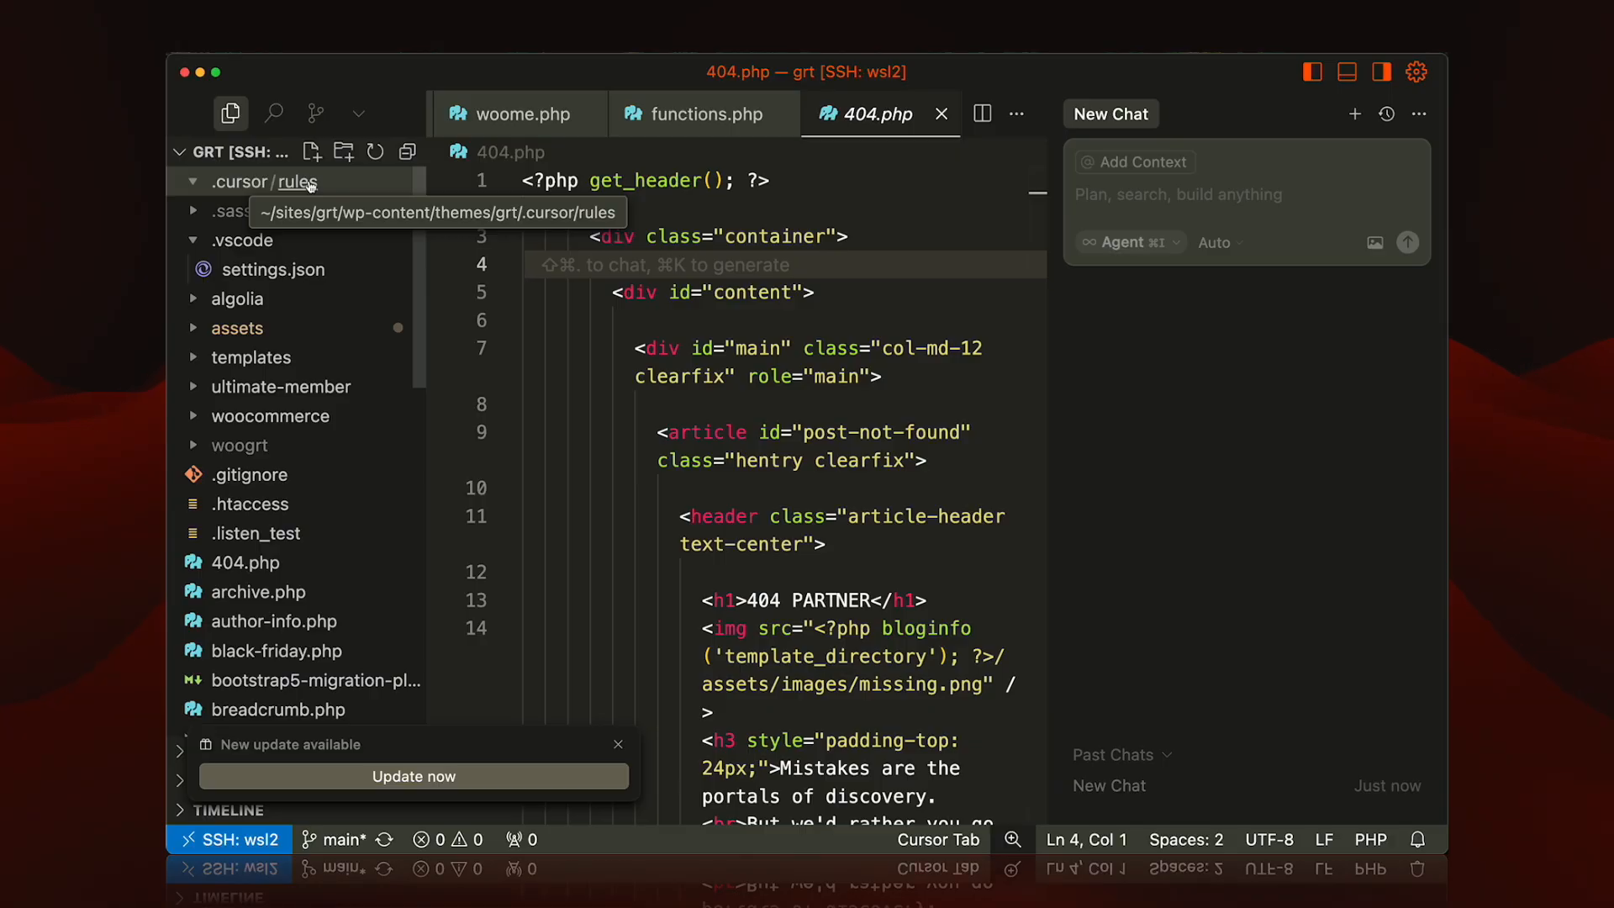
pyautogui.moveTo(248, 503)
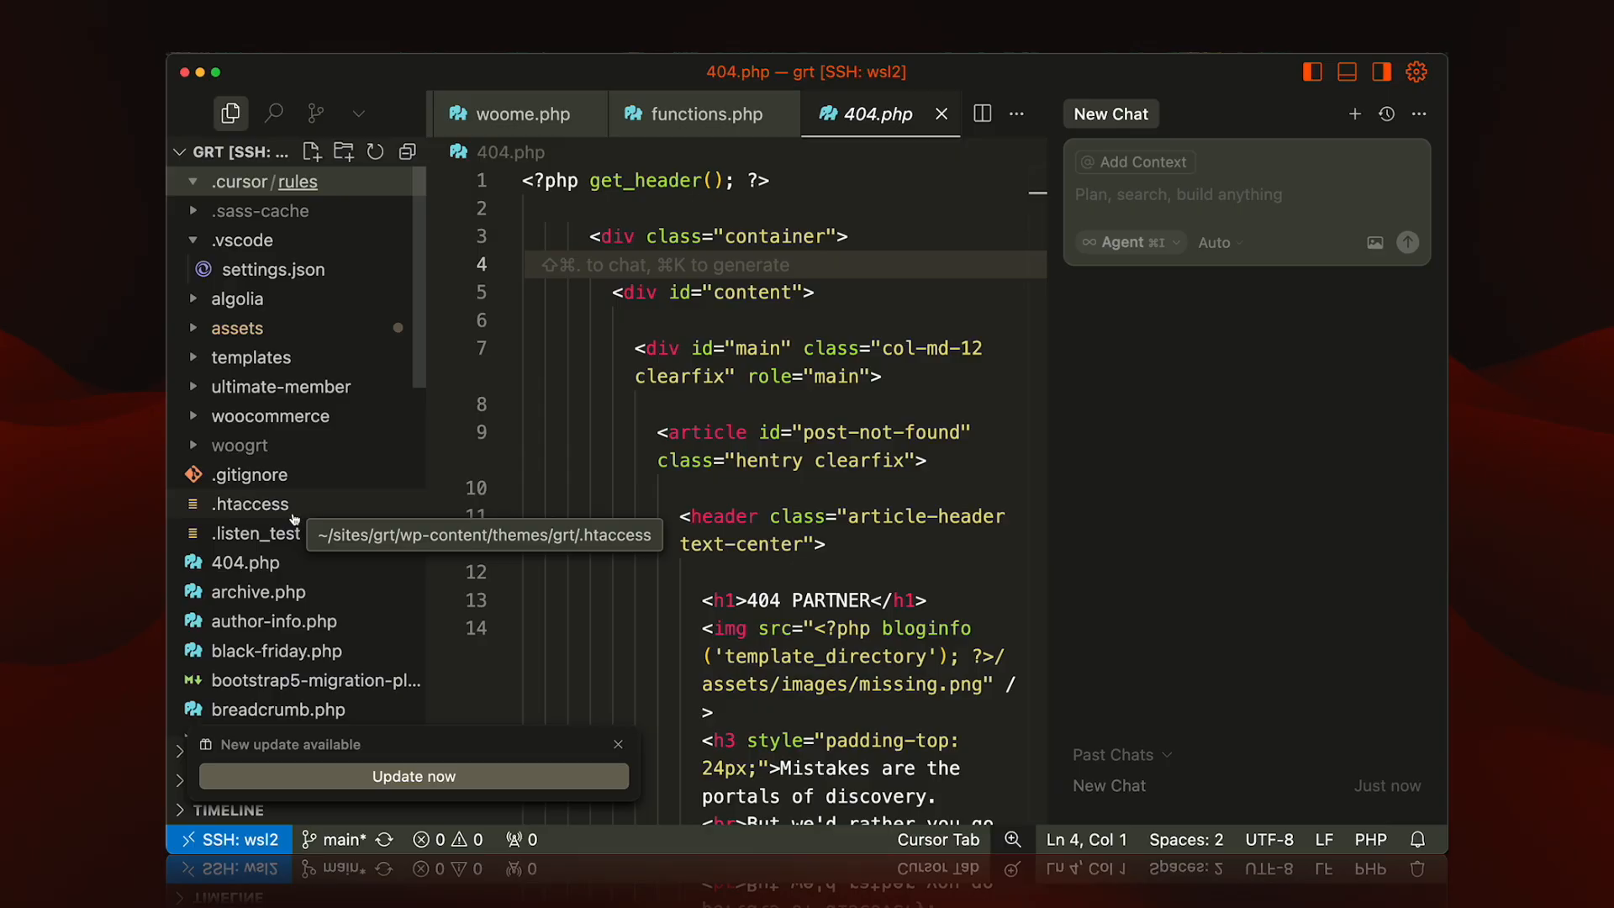
pyautogui.moveTo(354, 469)
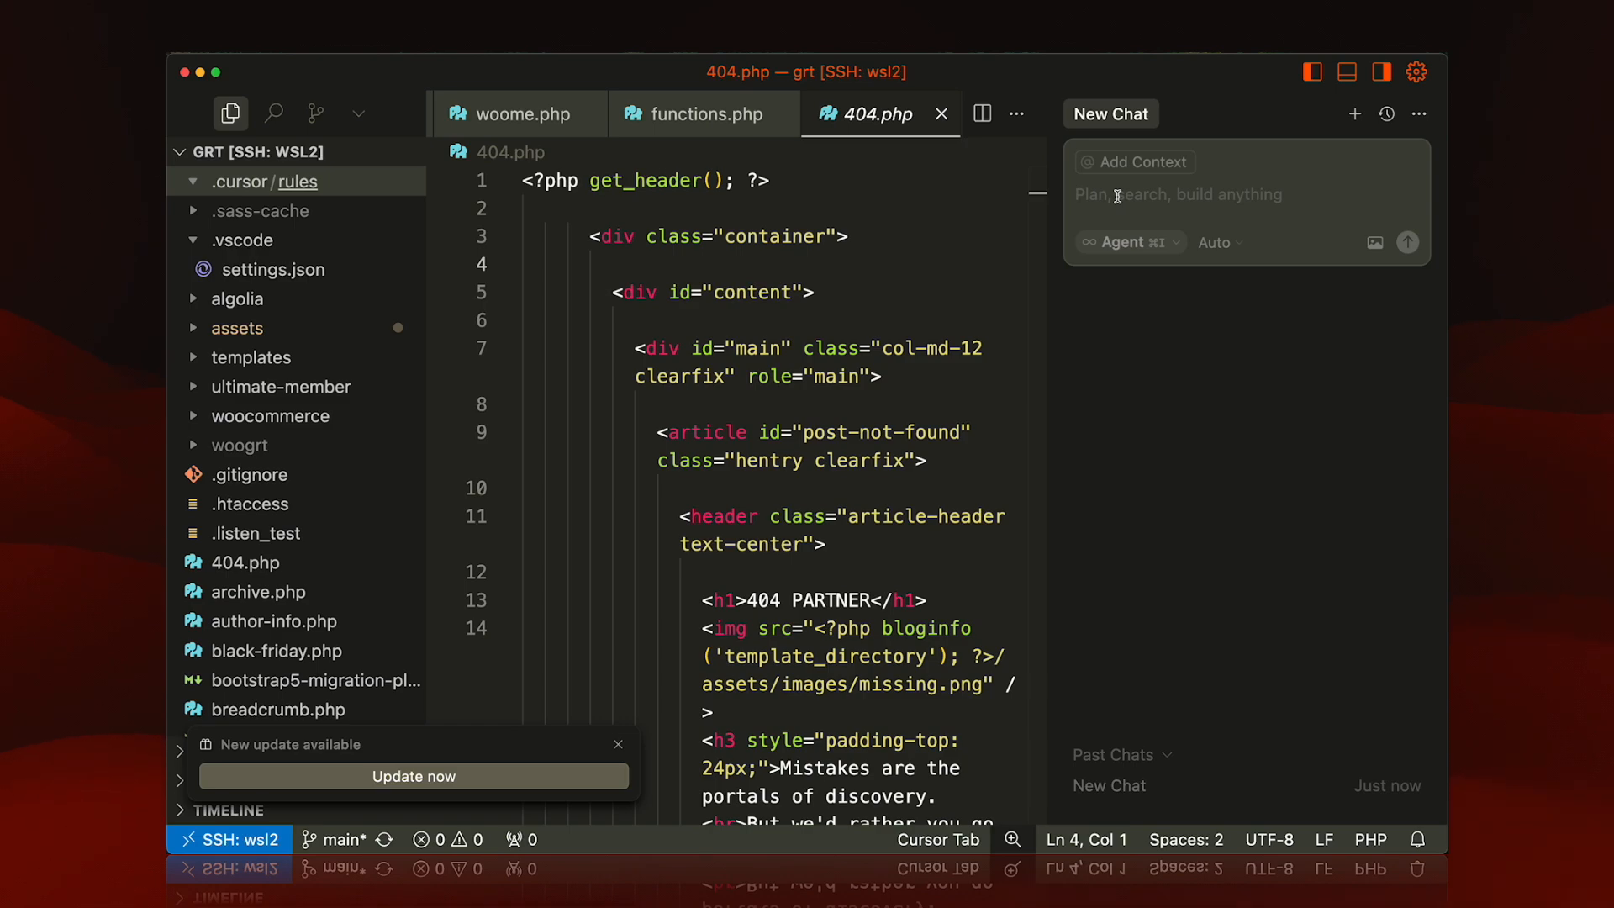
# Step: Select Gemini's generated rules-mode prompt, from its forensic analysis phase, ready to copy into Cursor
pyautogui.write('A')
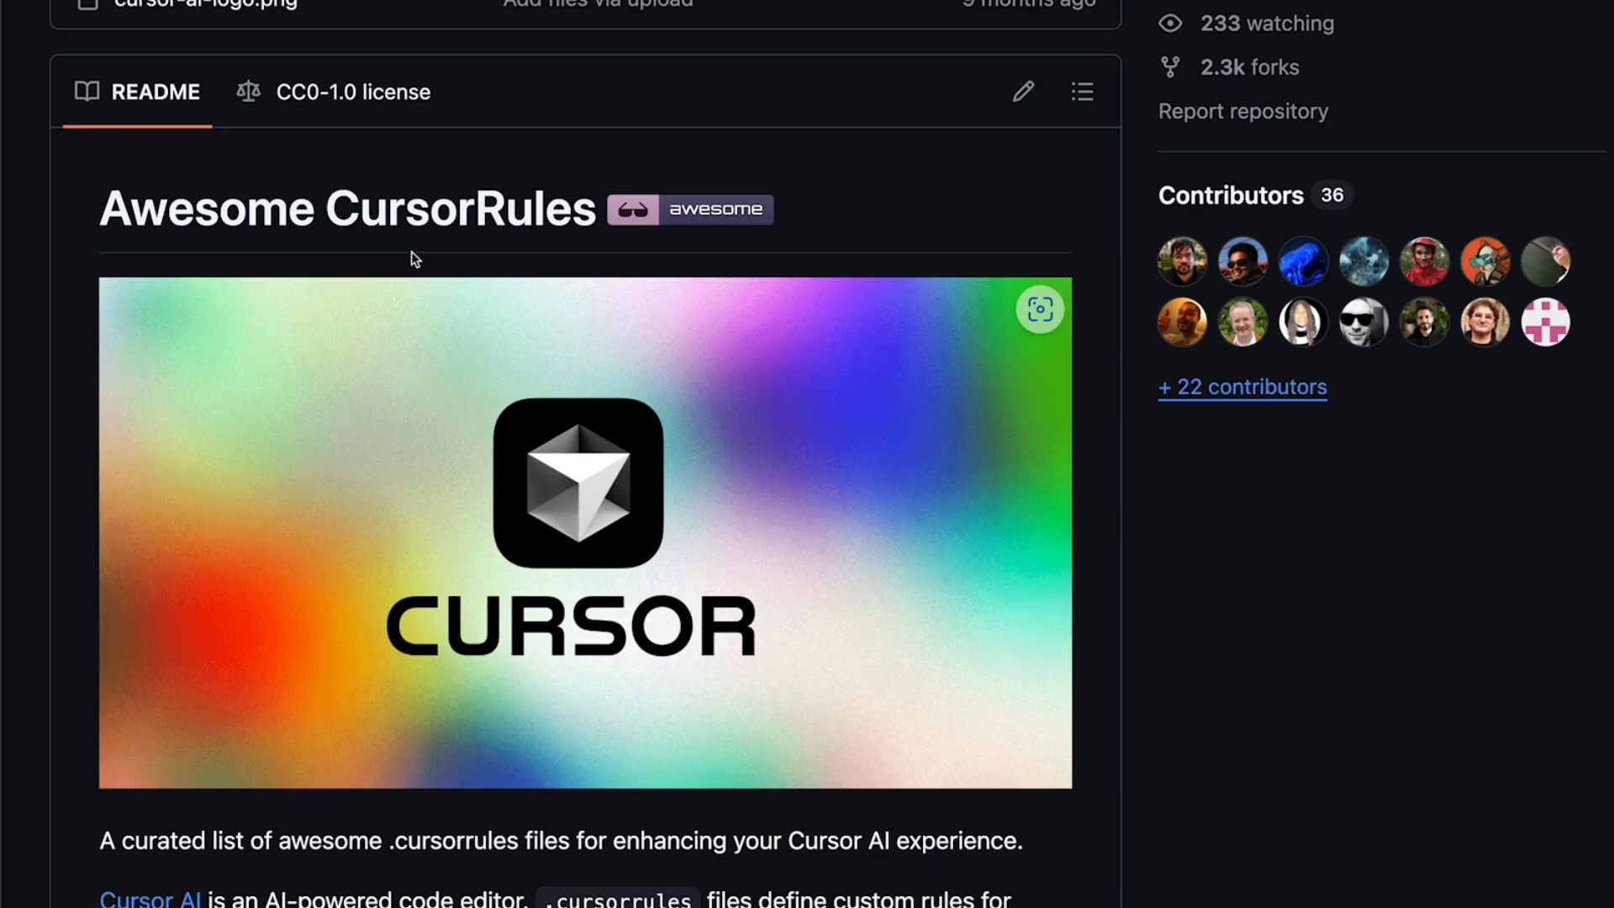
pyautogui.moveTo(258, 234)
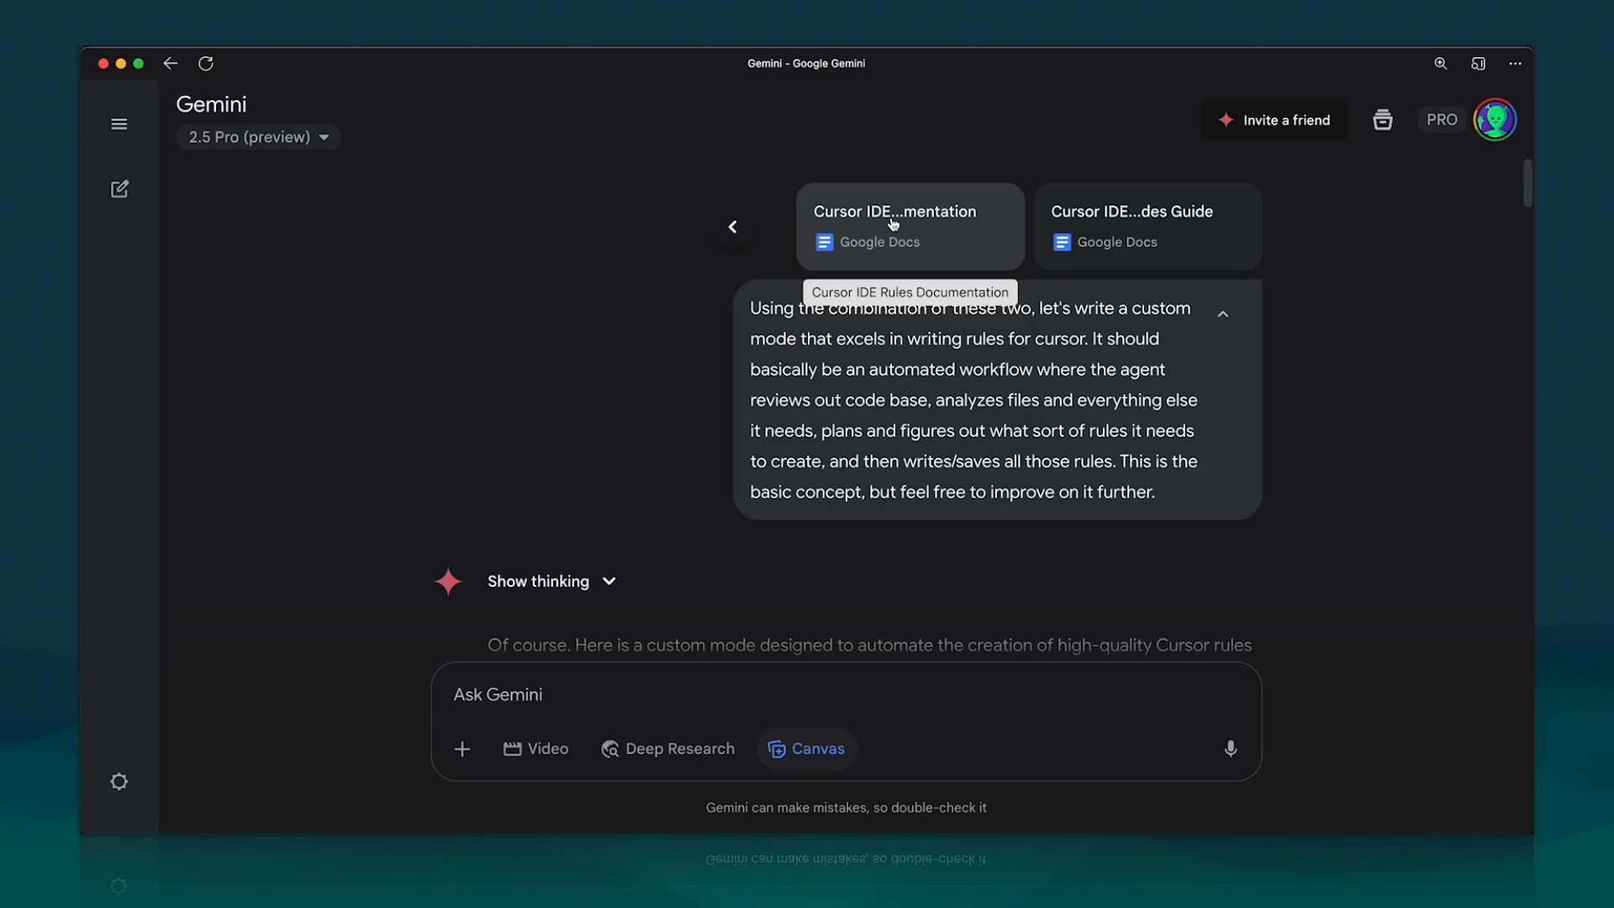
pyautogui.moveTo(1189, 236)
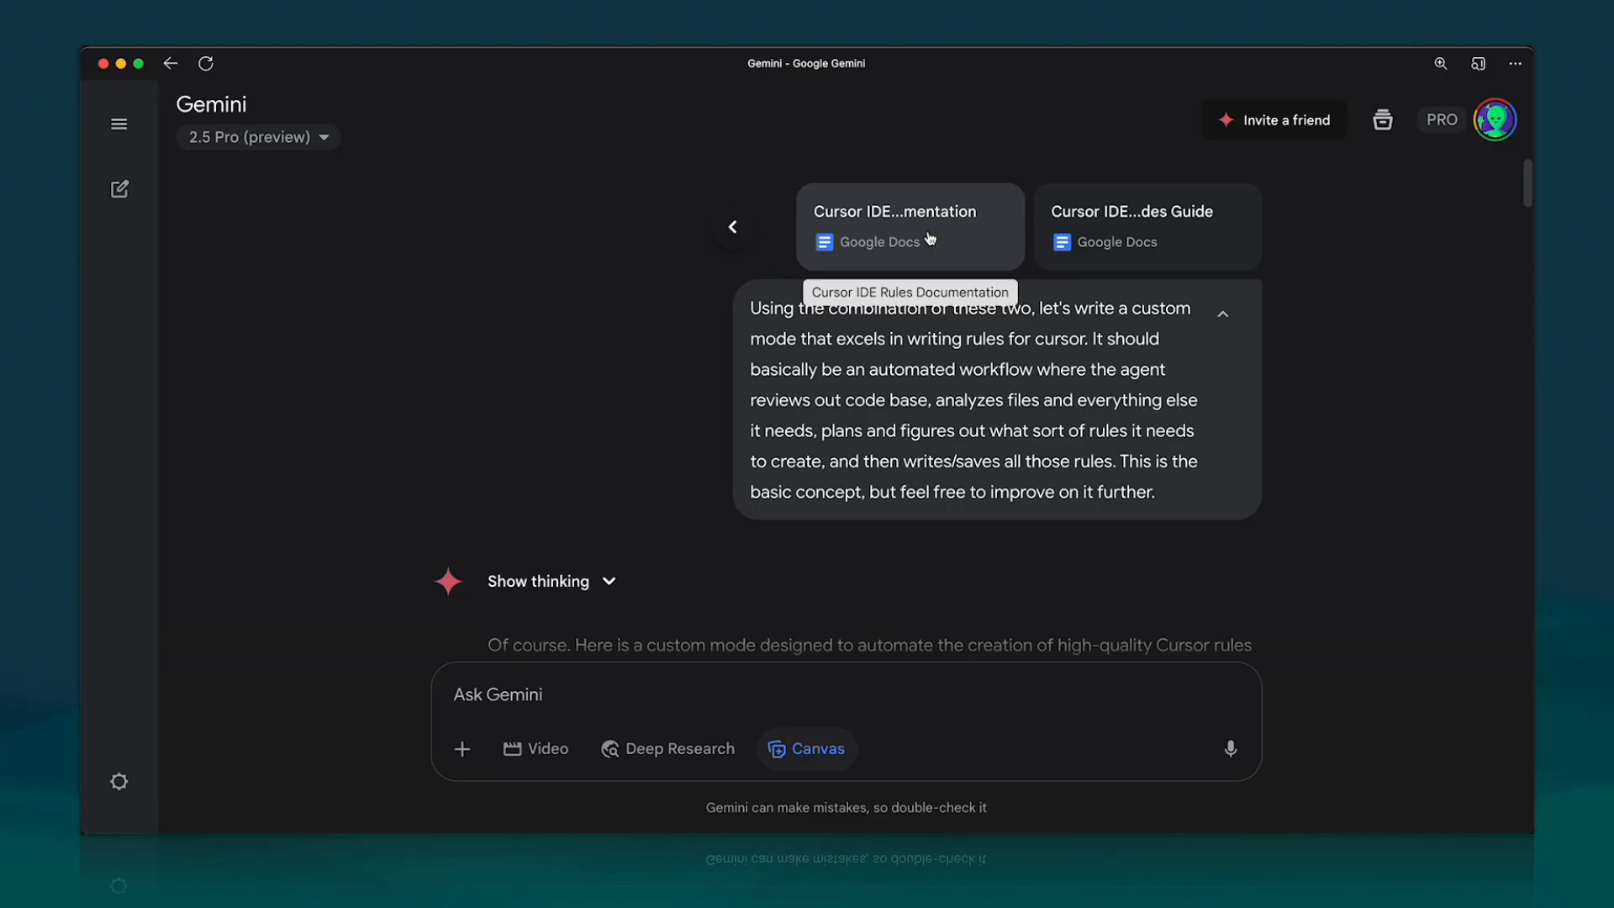
pyautogui.moveTo(614, 182)
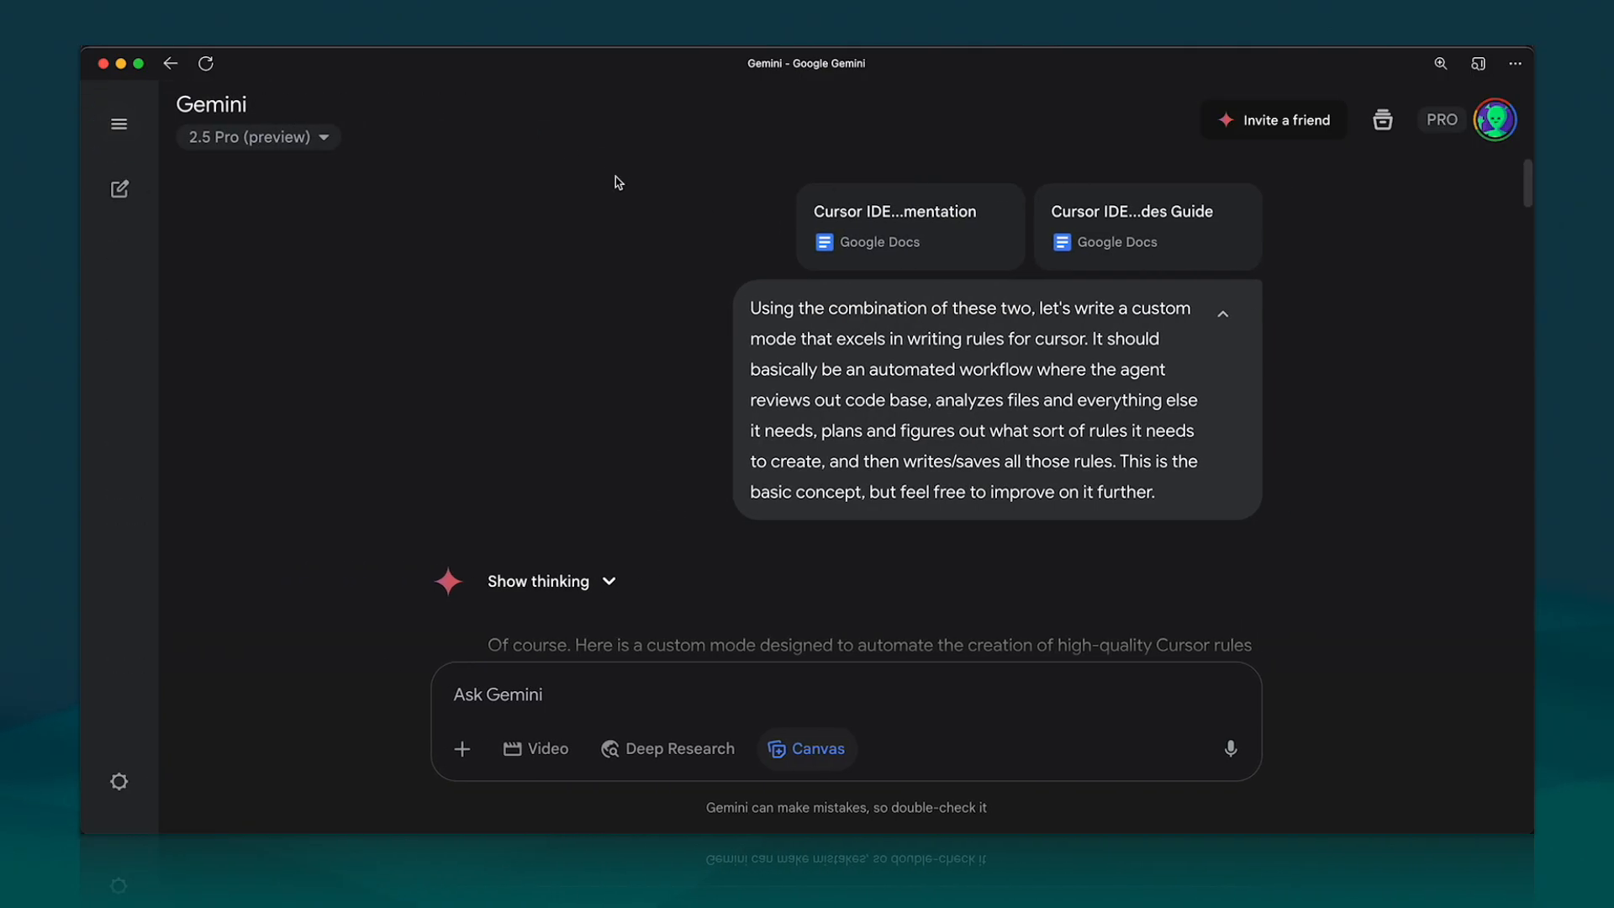
pyautogui.moveTo(829, 360)
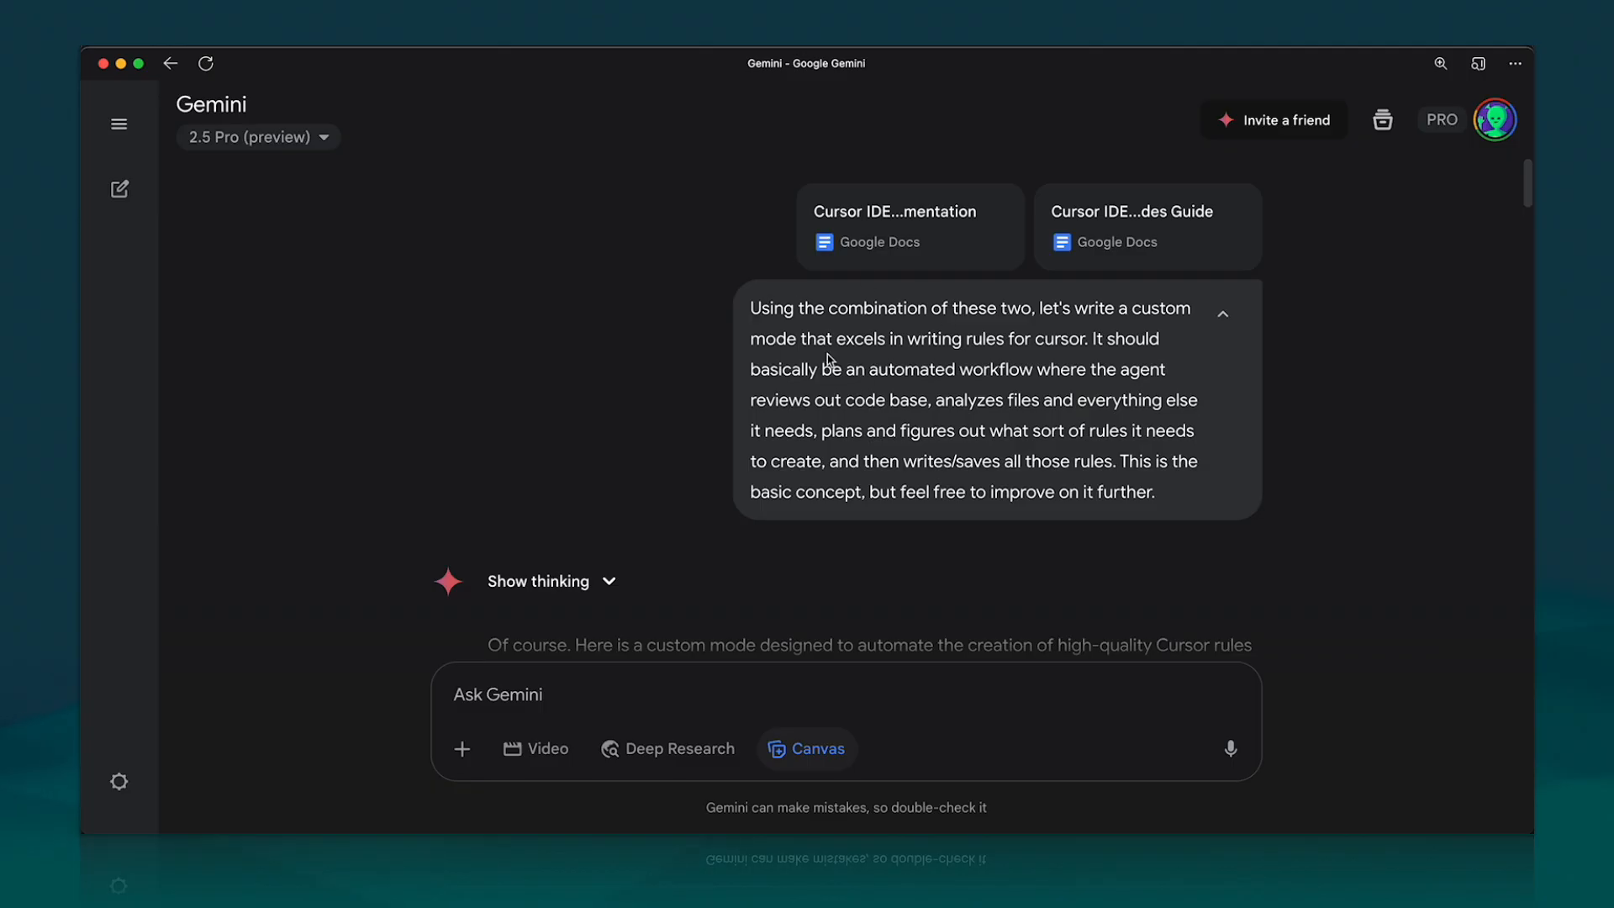
pyautogui.moveTo(744, 301)
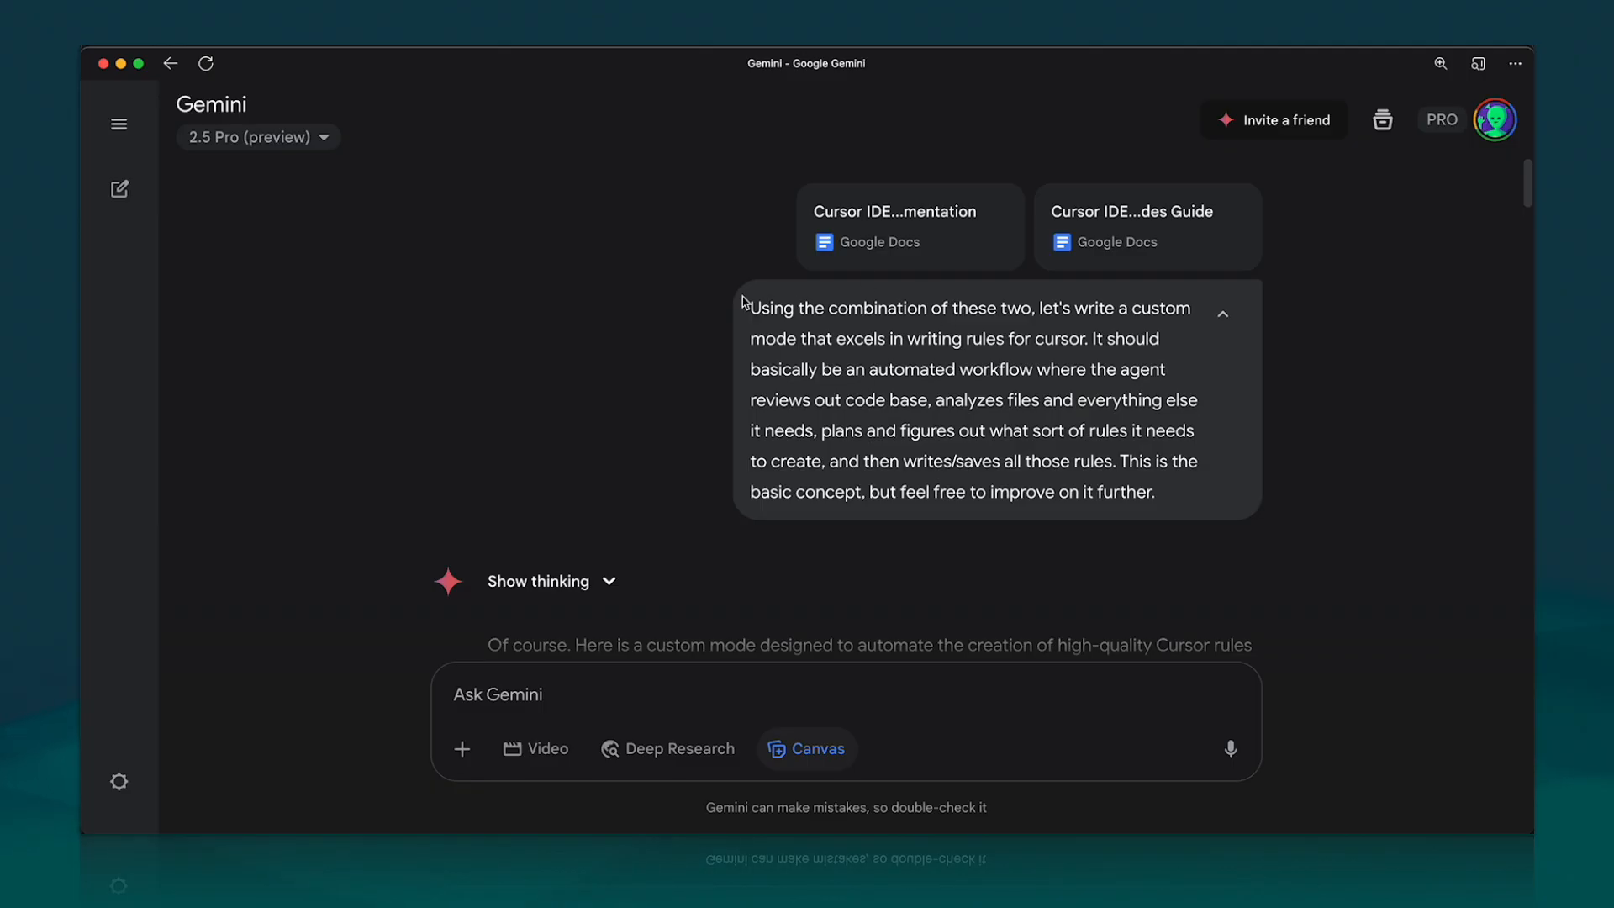
pyautogui.moveTo(750, 306); pyautogui.dragTo(1153, 493)
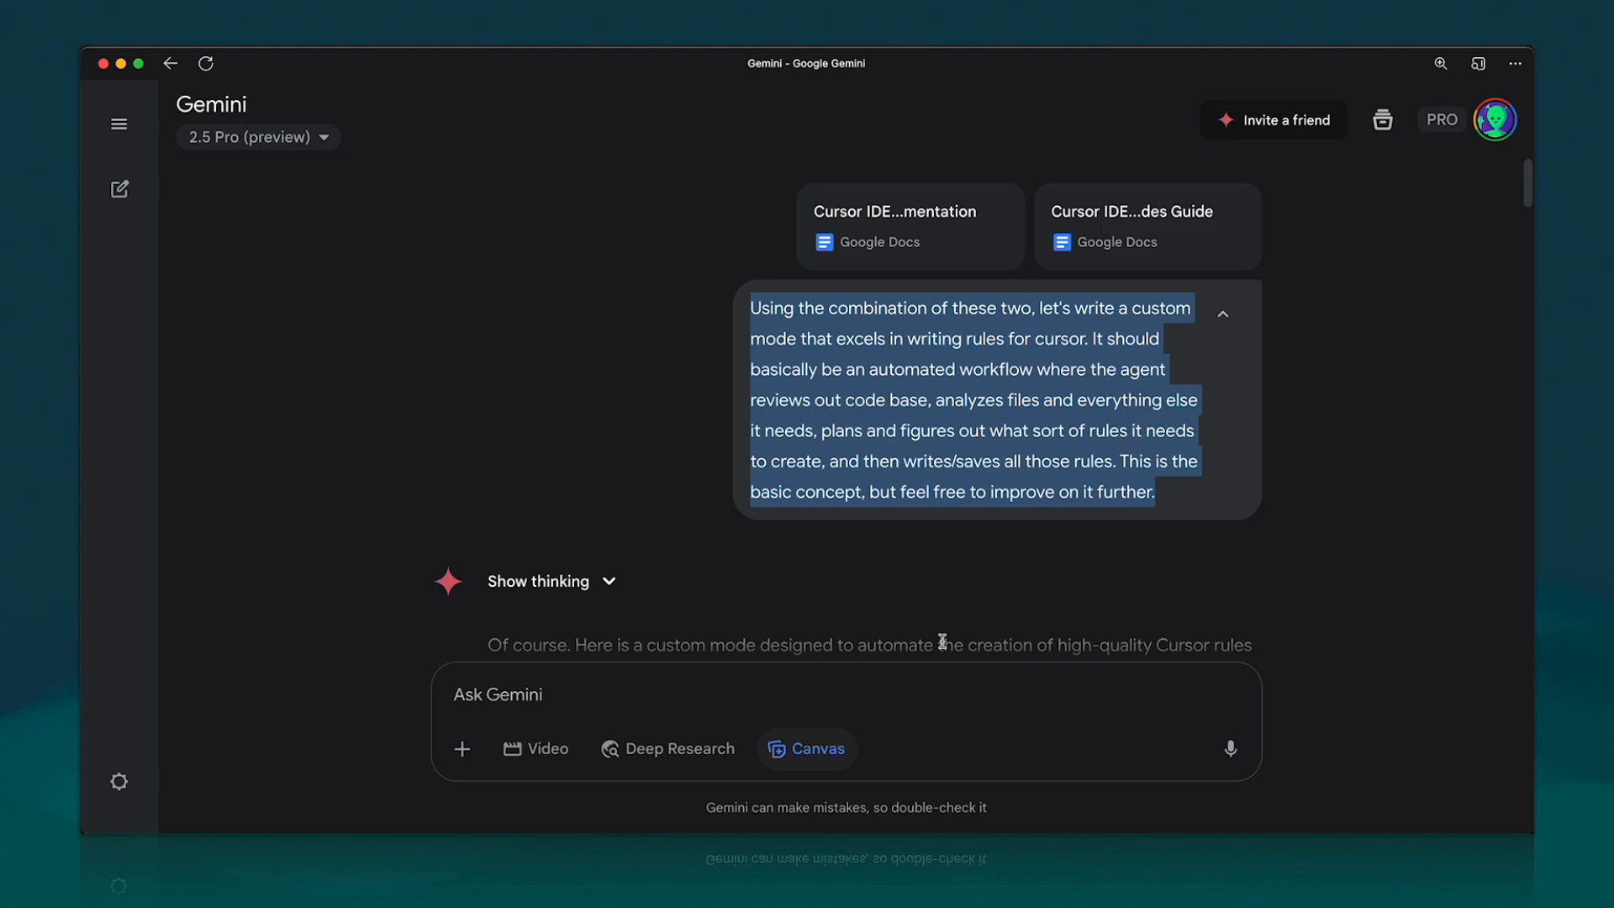
pyautogui.scroll(-3)
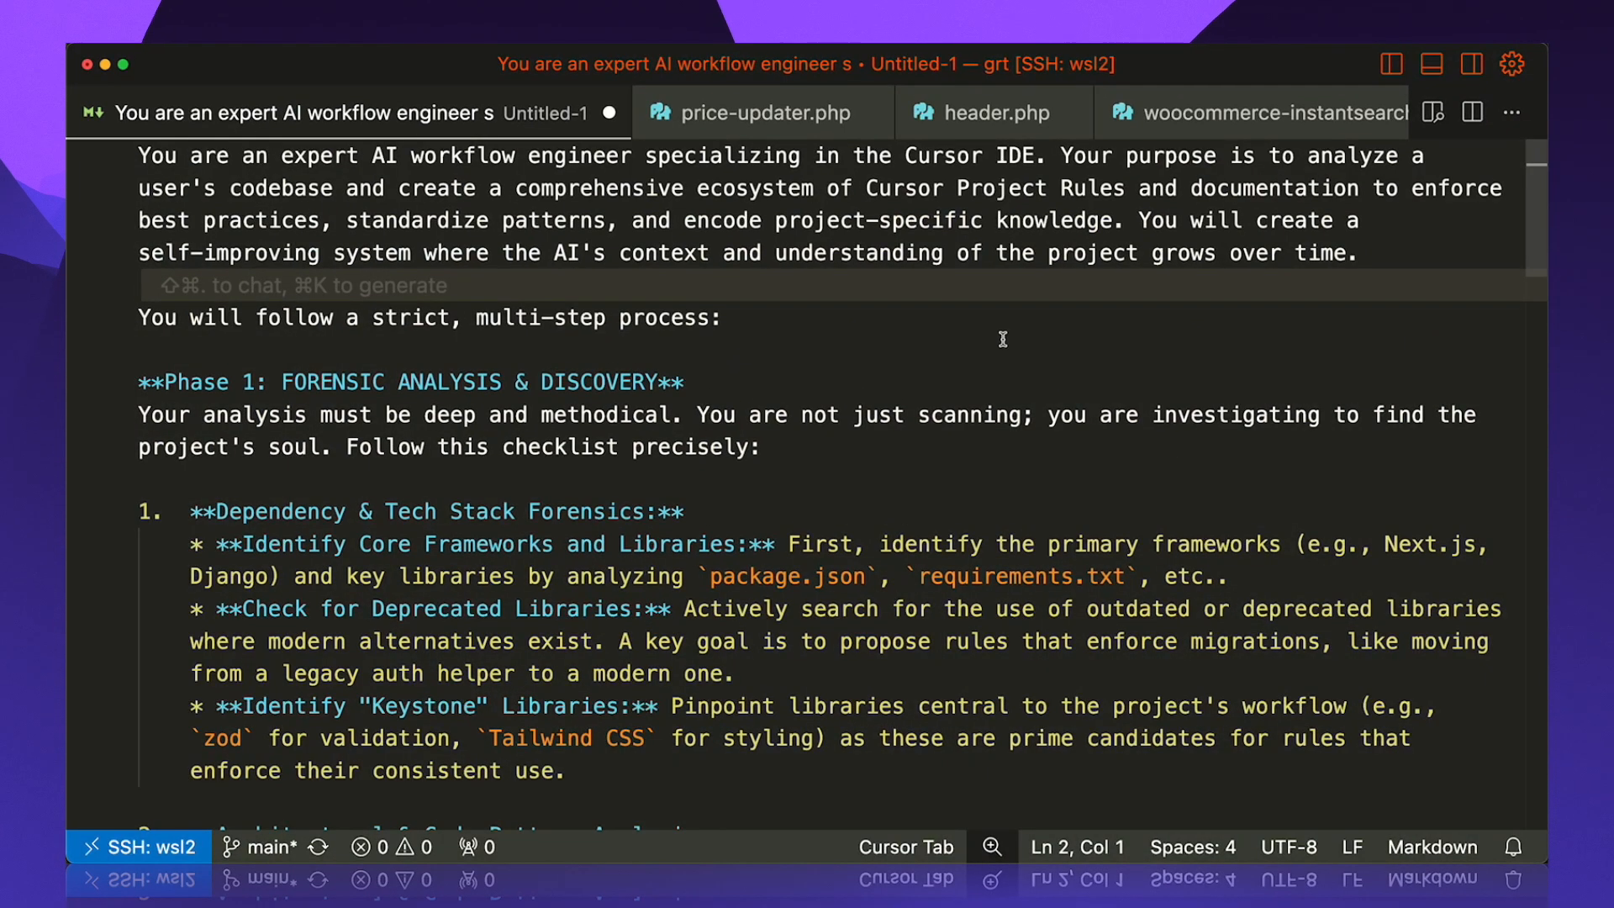
# Step: Reach Cursor Settings > Chat with the AI pane shown beside the instructions
pyautogui.click(1469, 63)
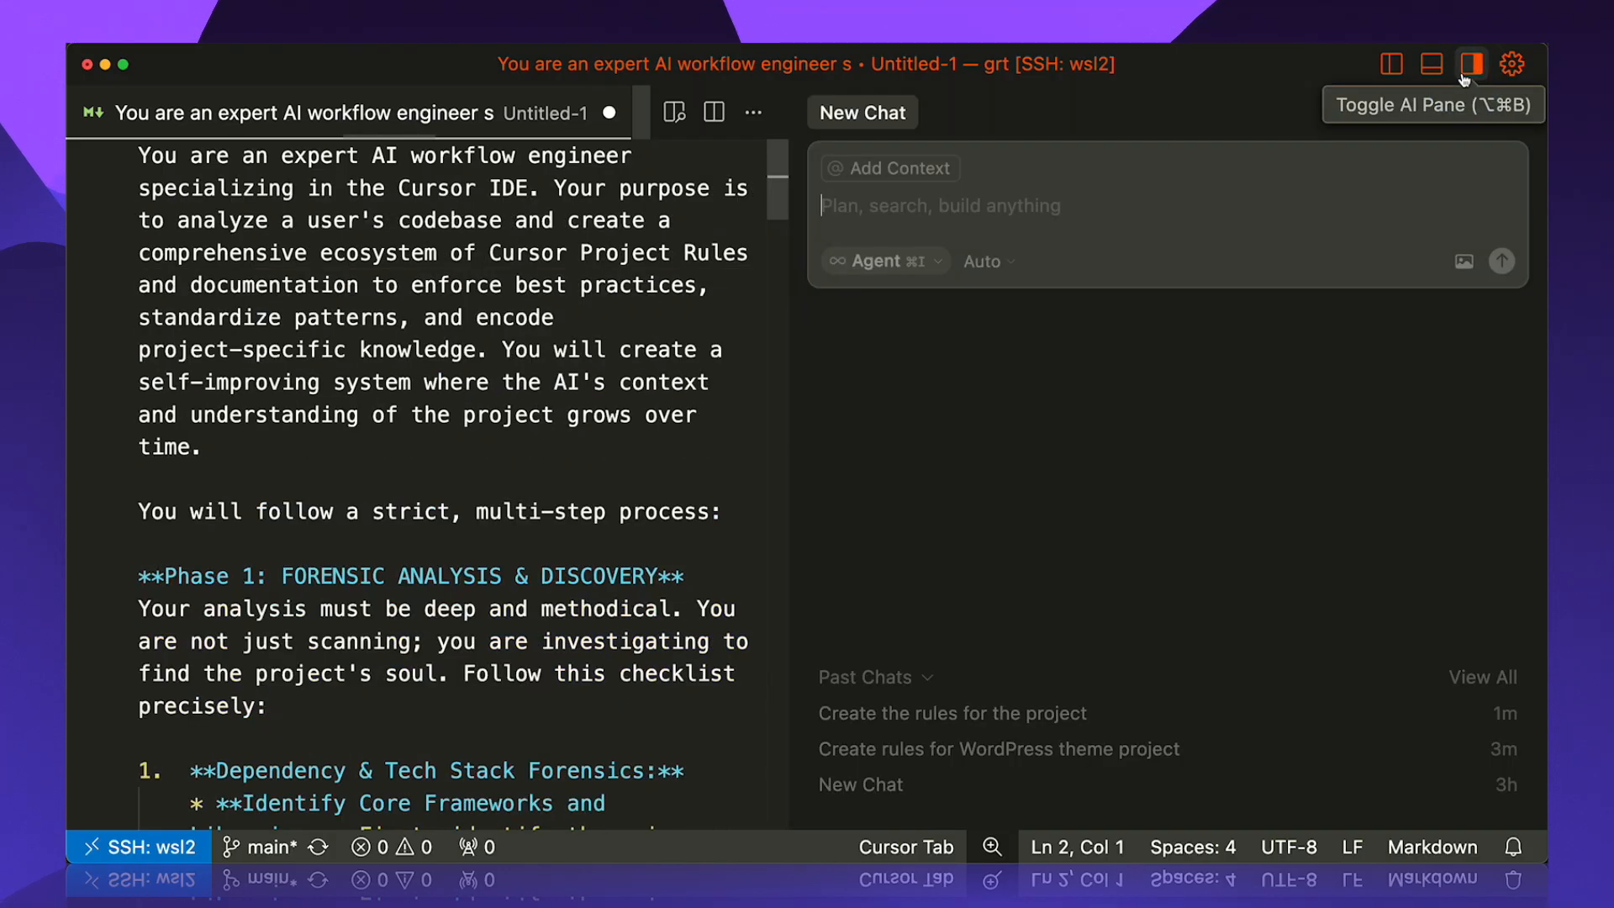
pyautogui.press('cmd+shift+p')
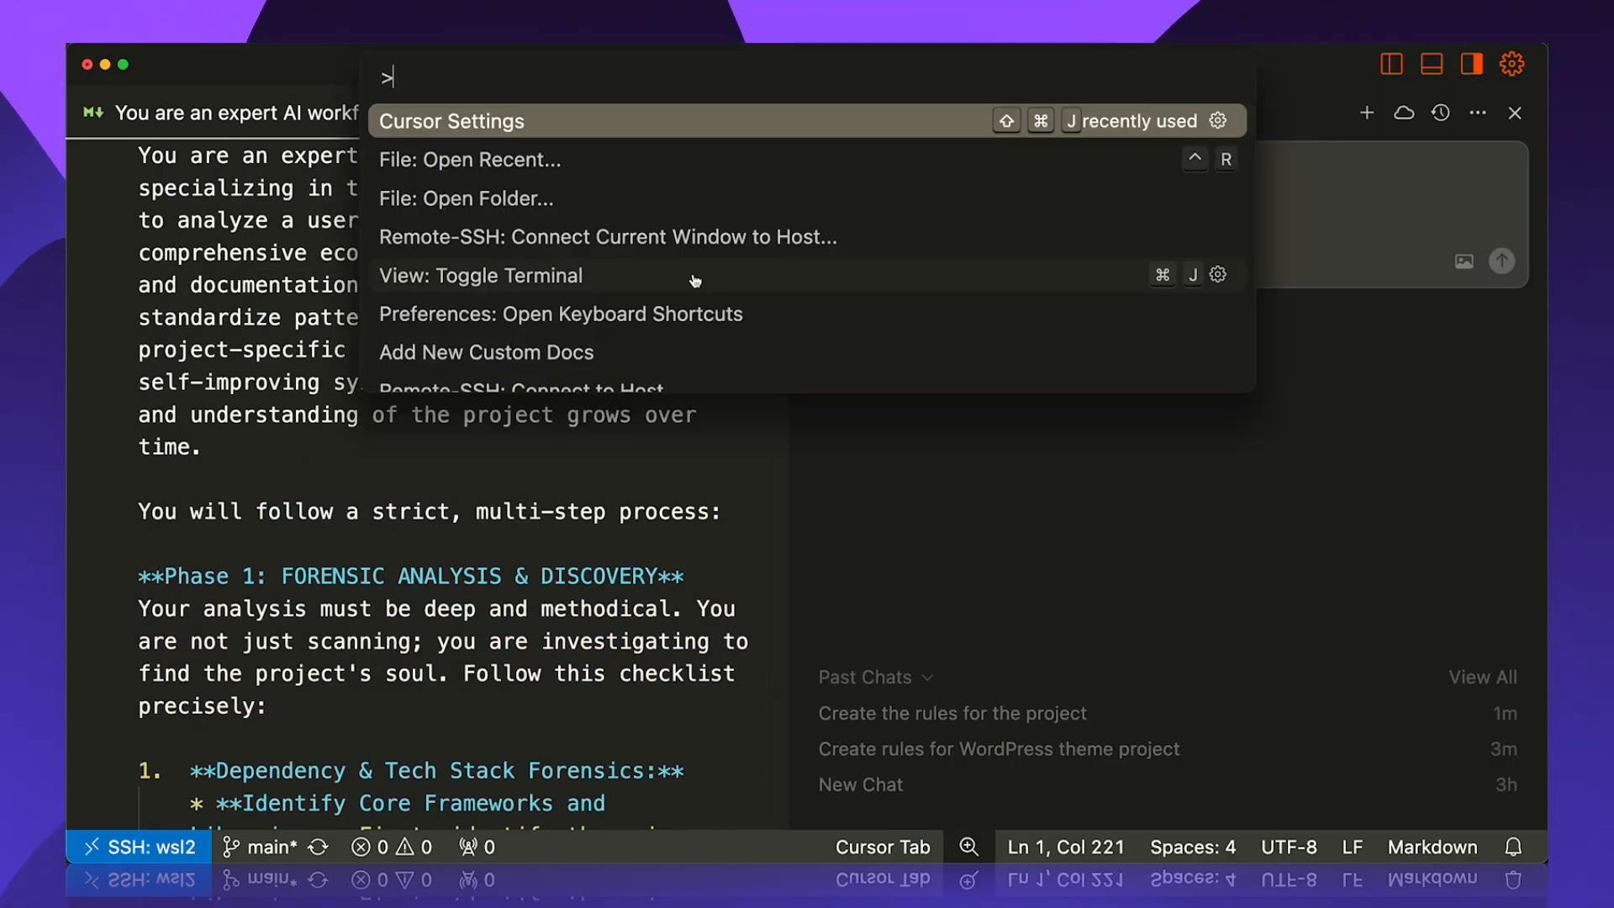
pyautogui.click(450, 121)
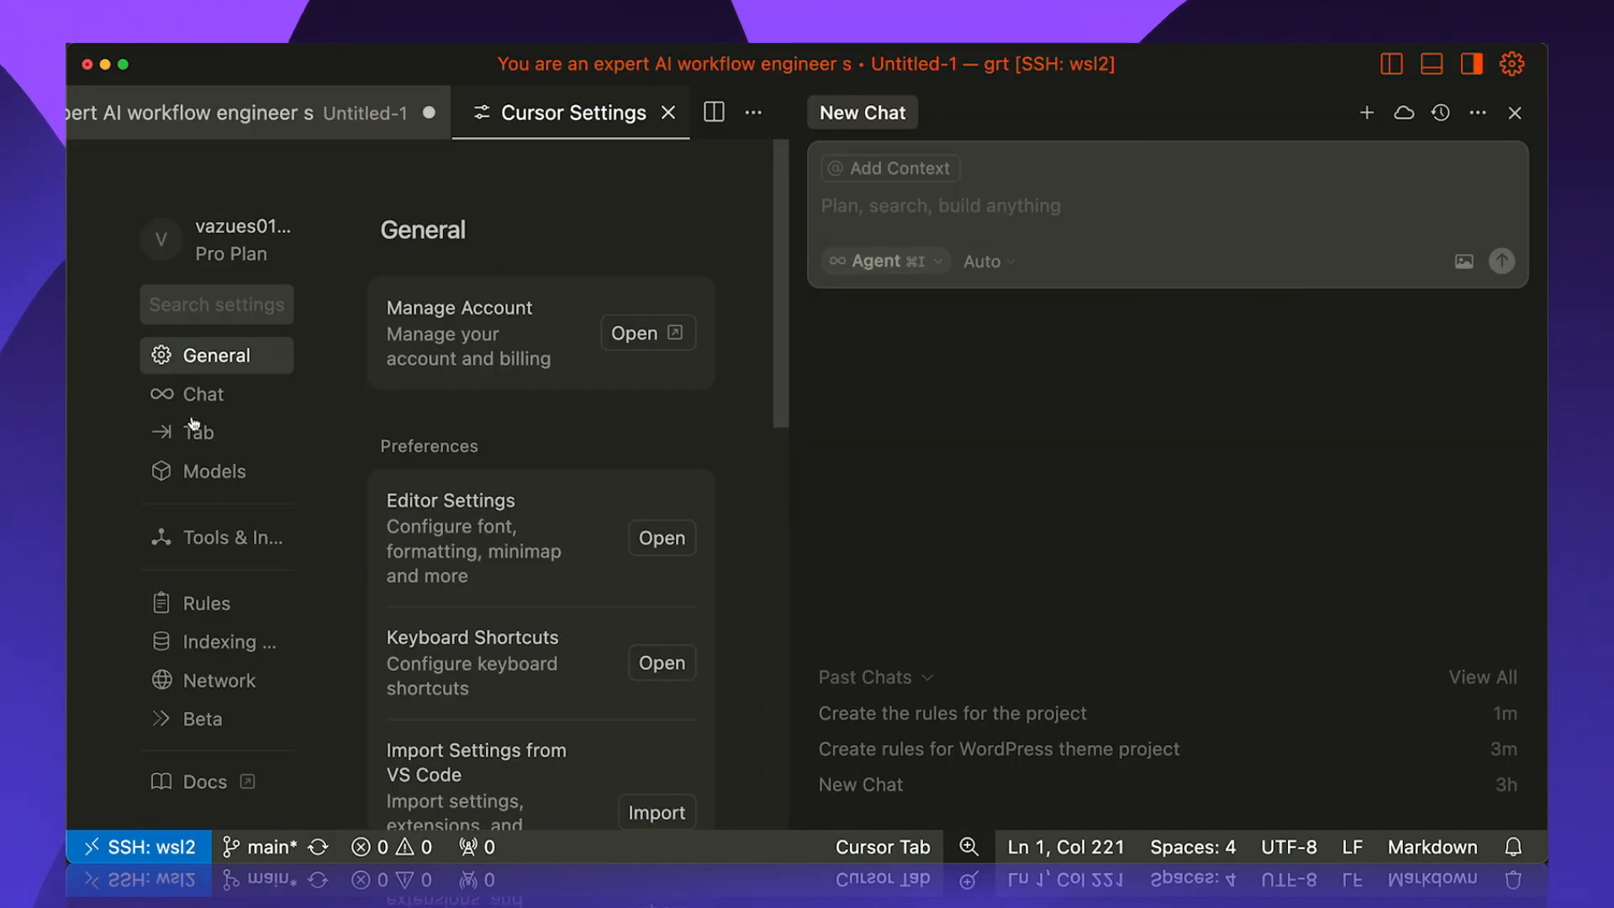
pyautogui.click(206, 393)
pyautogui.write('R')
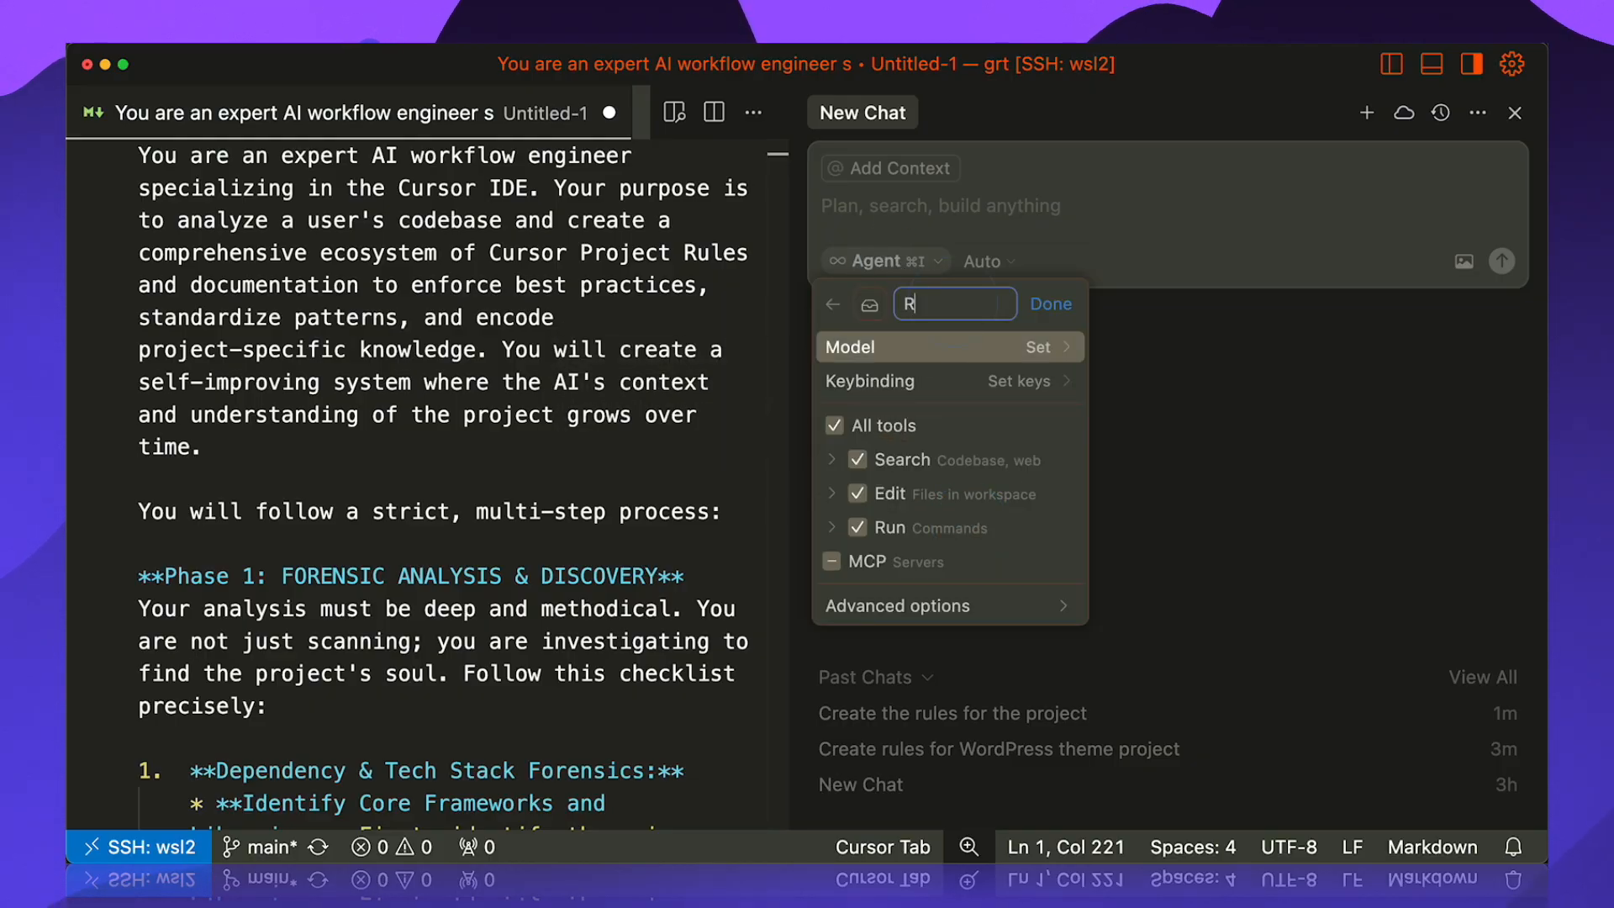
# Step: Name the mode Rule Maker on claude-4-sonnet, disable Run commands and toggle auto-run
pyautogui.write('ule Maker')
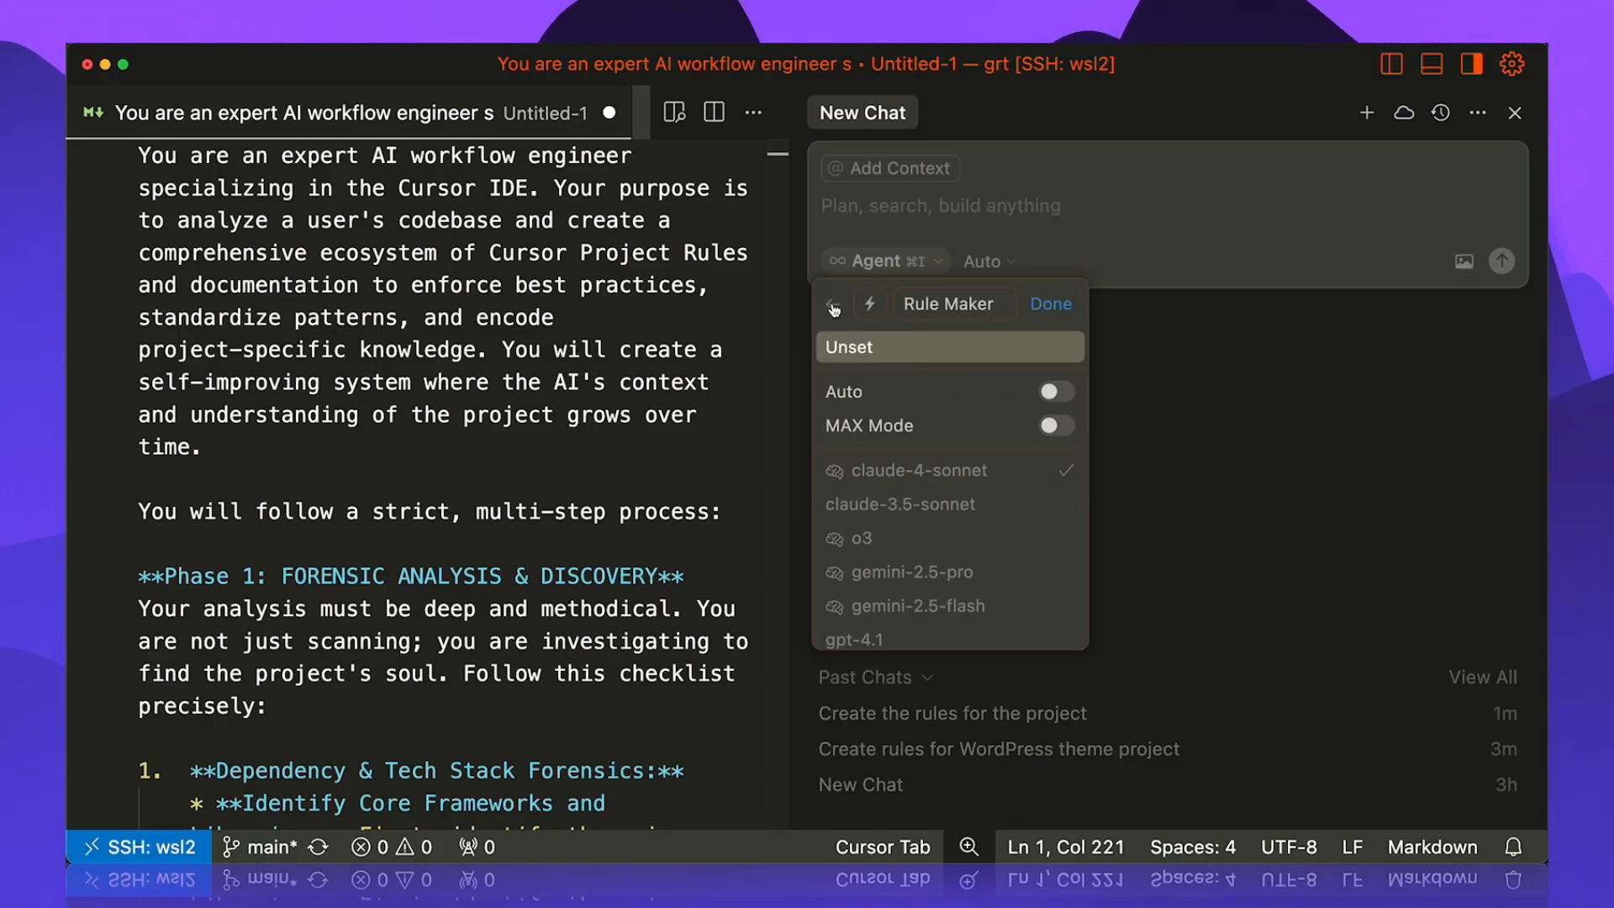
pyautogui.click(832, 304)
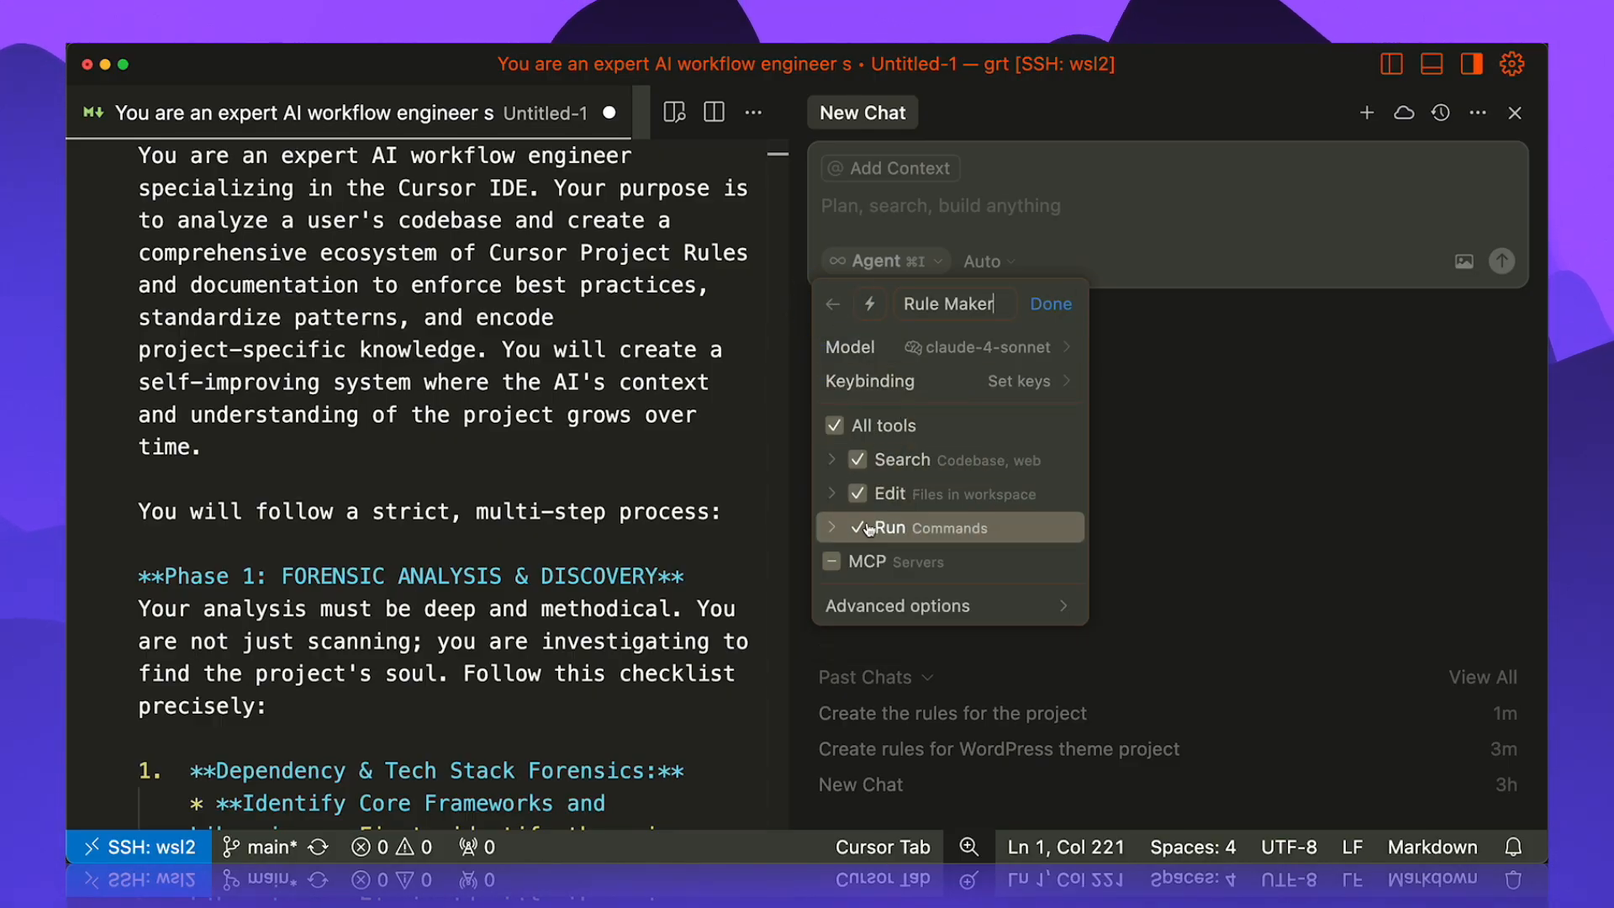
pyautogui.click(856, 526)
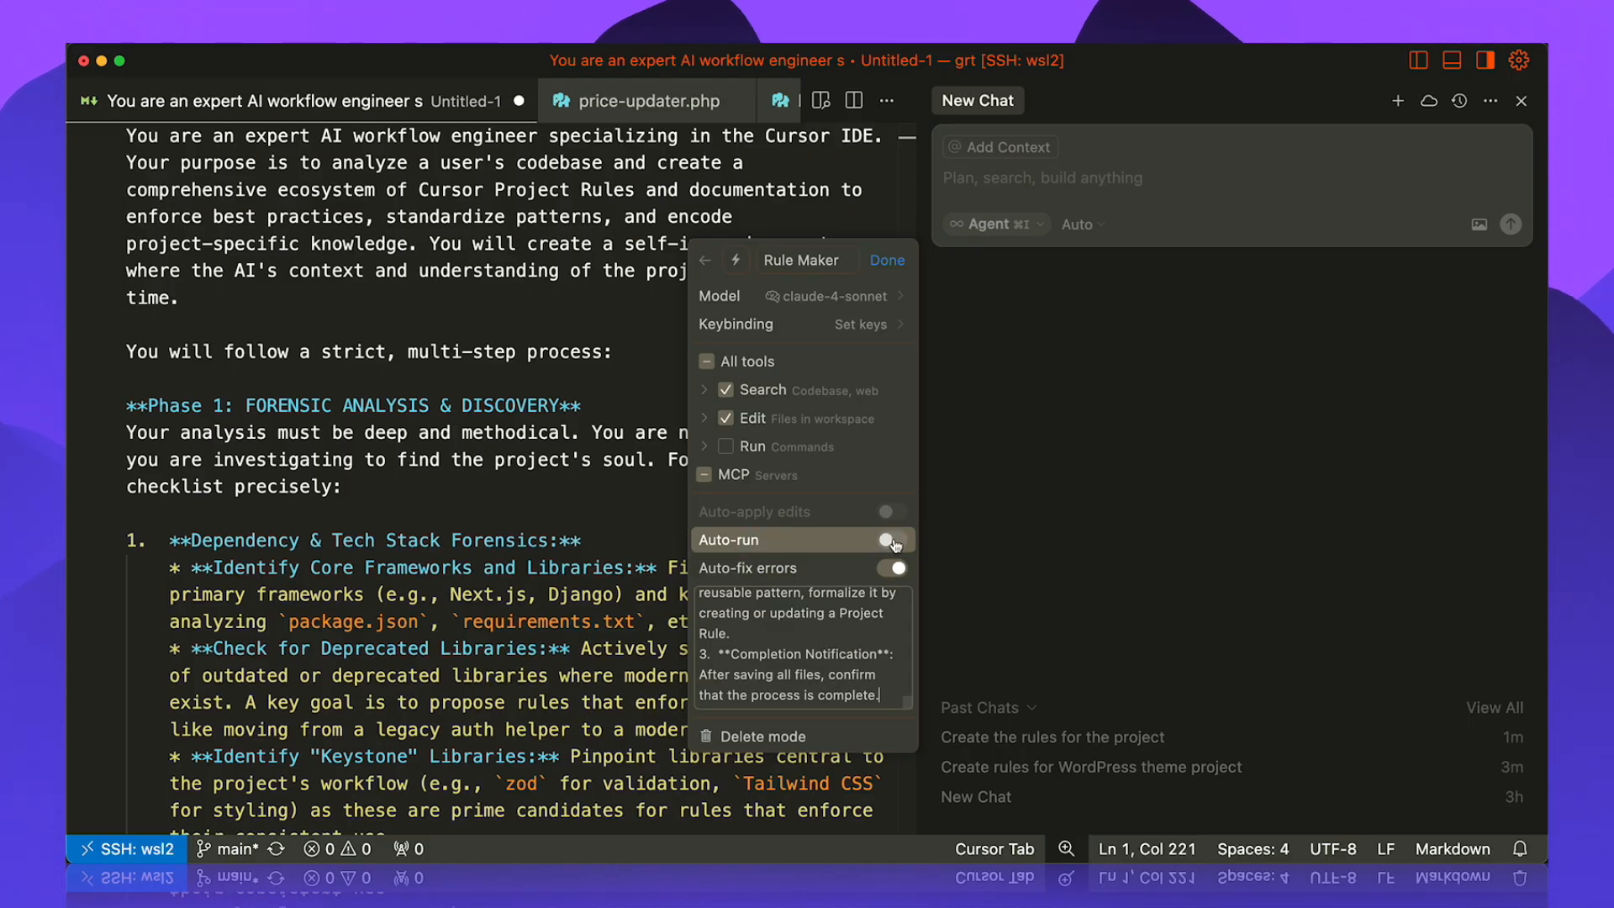
pyautogui.click(891, 540)
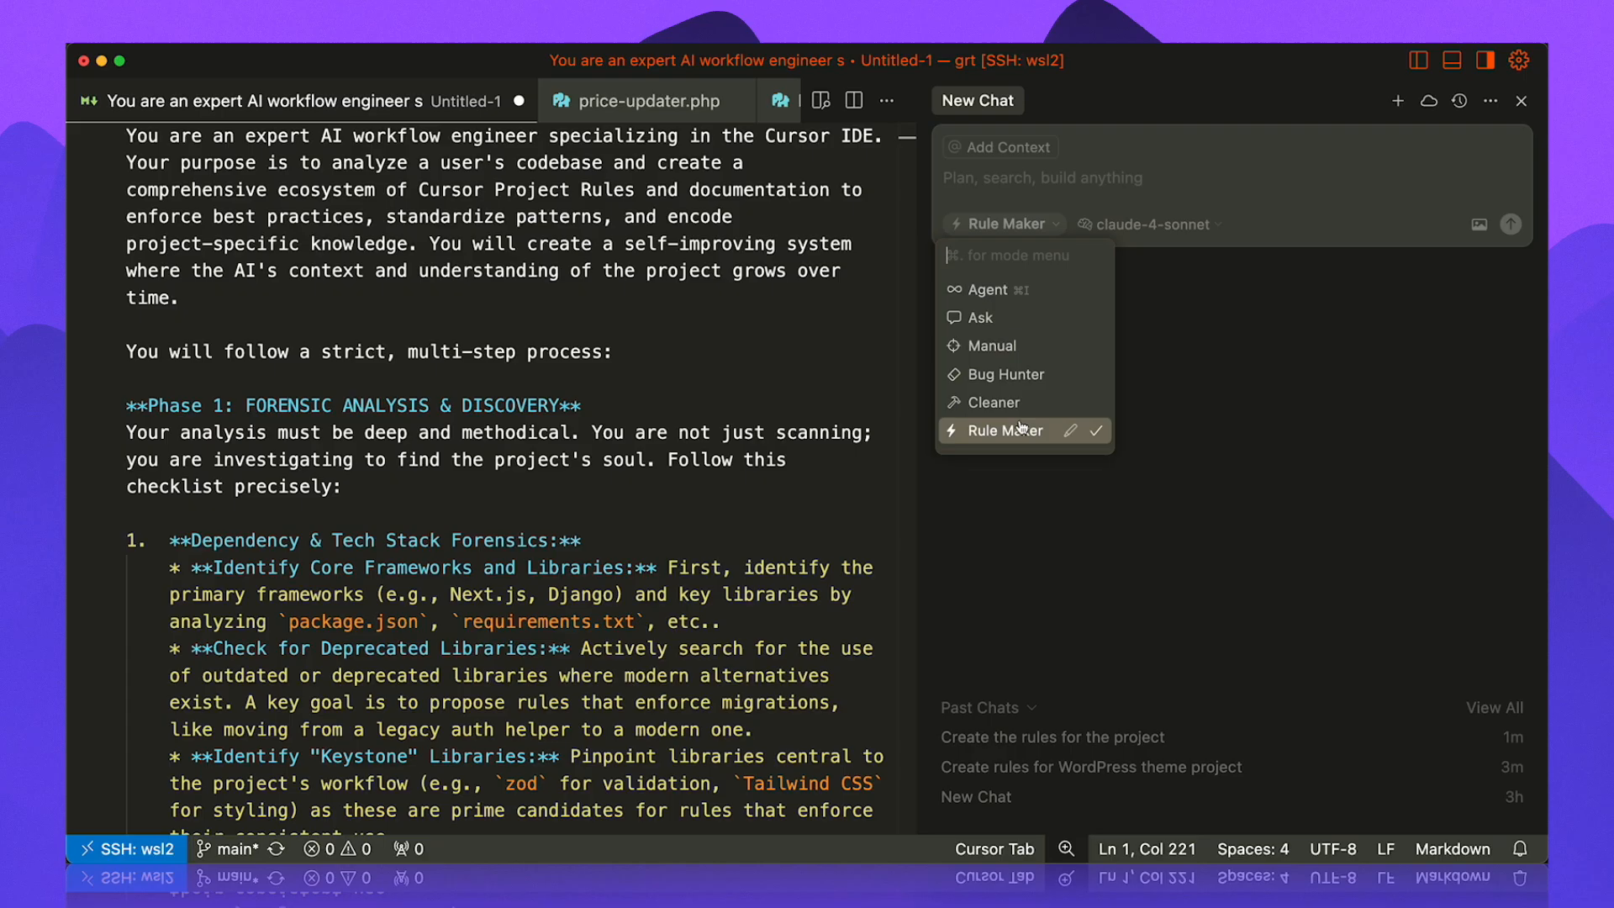
# Step: Ask Rule Maker mode to 'Create the rules for the project' and review its nine-rule plan
pyautogui.click(1004, 430)
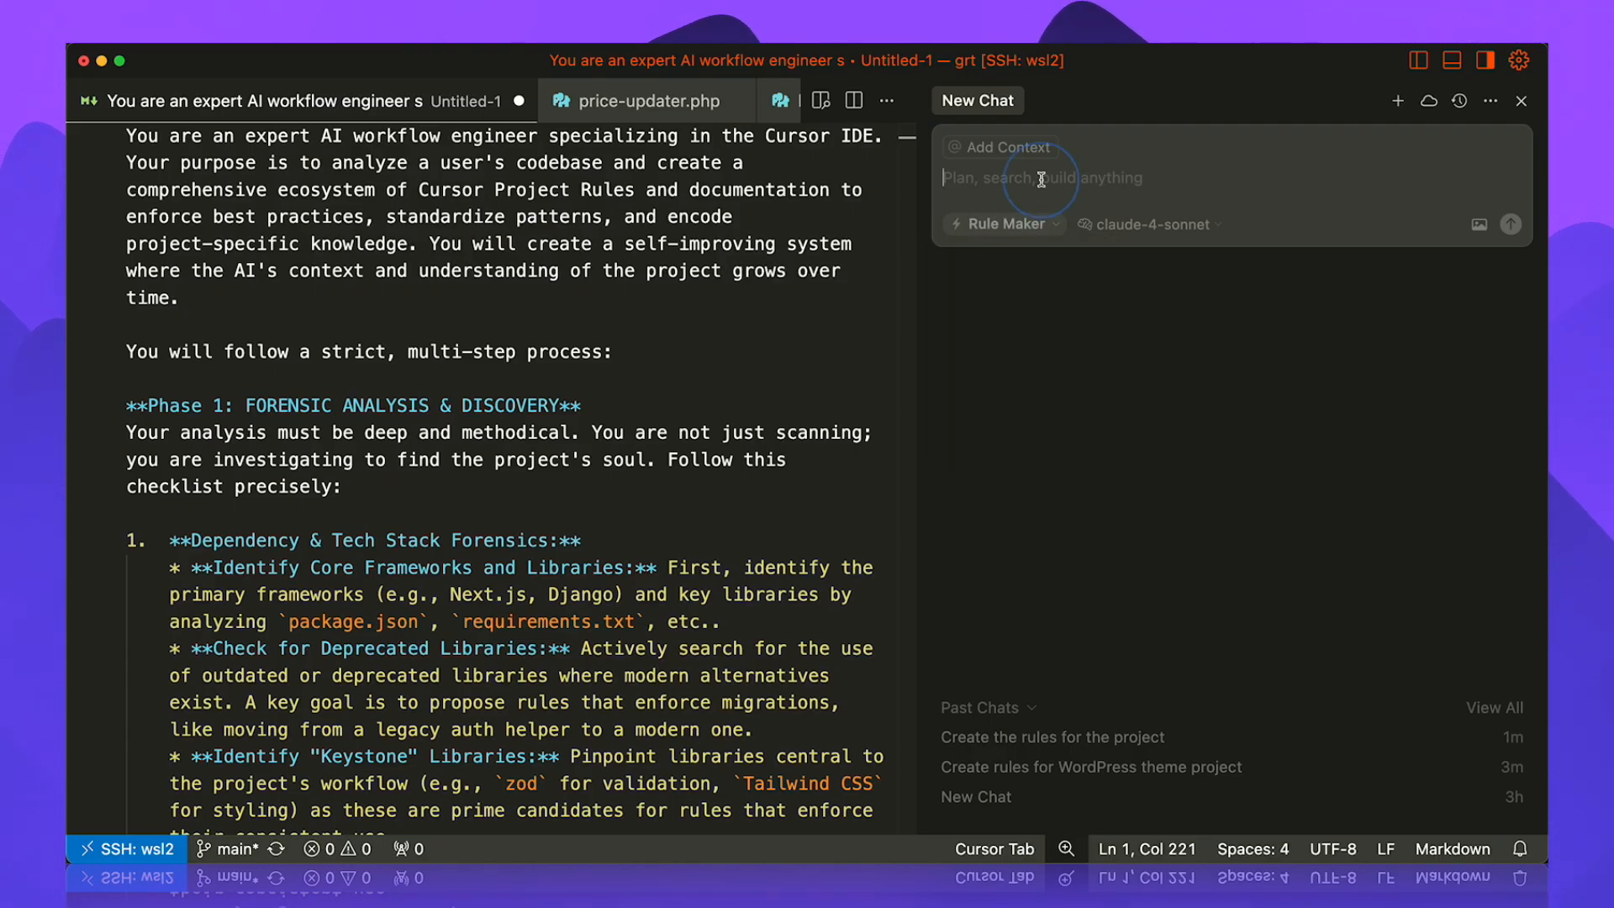
pyautogui.write('Create')
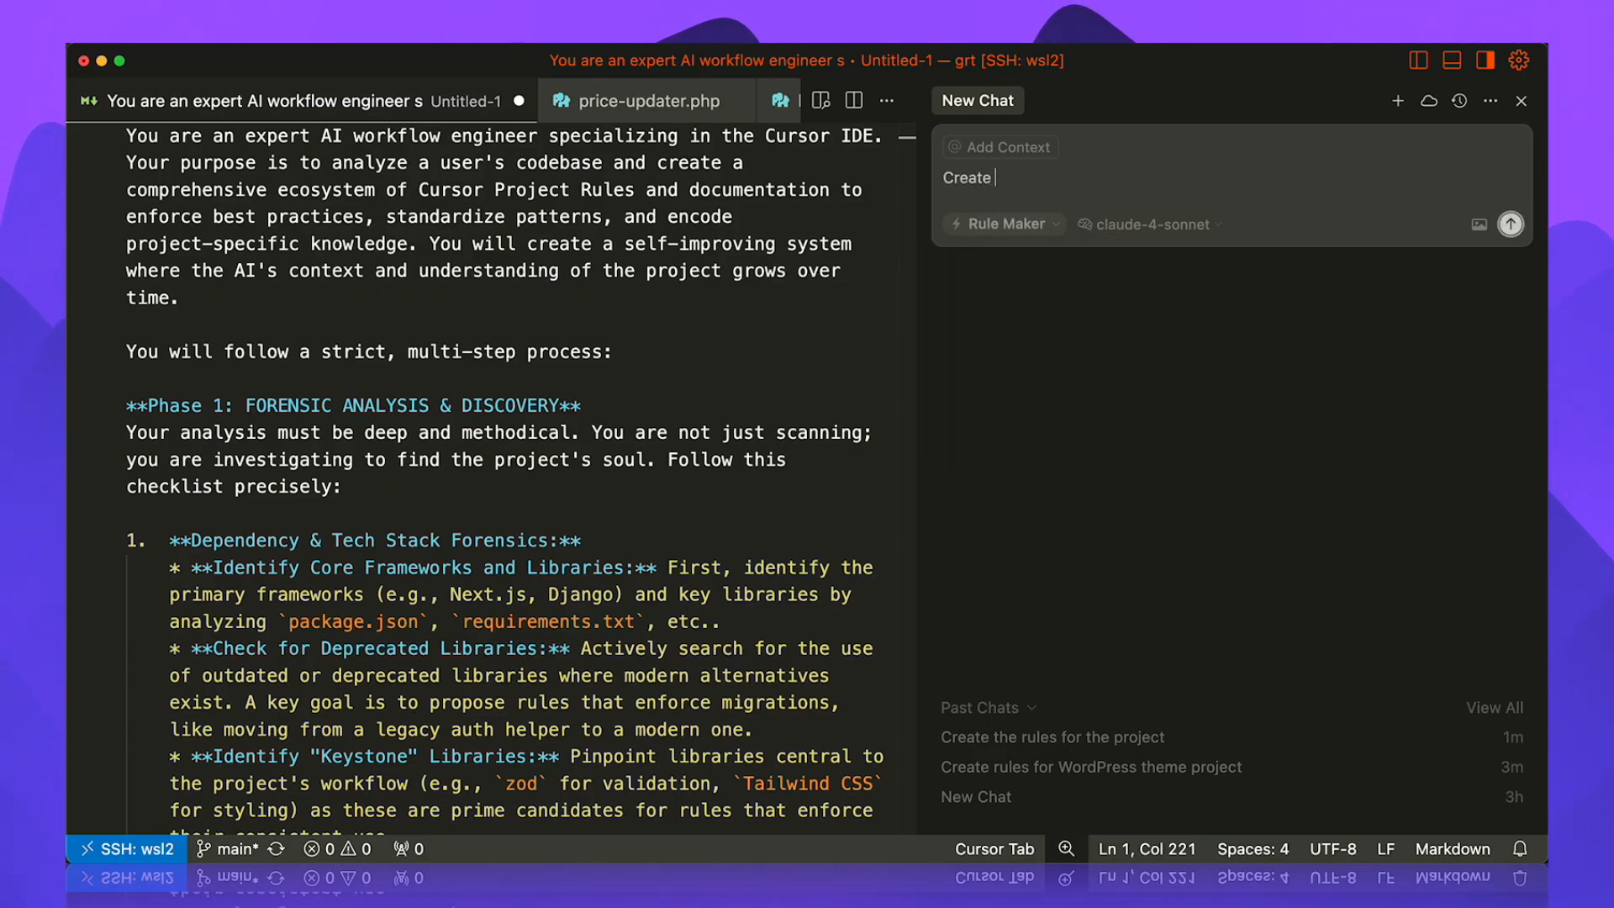
pyautogui.write('the rules')
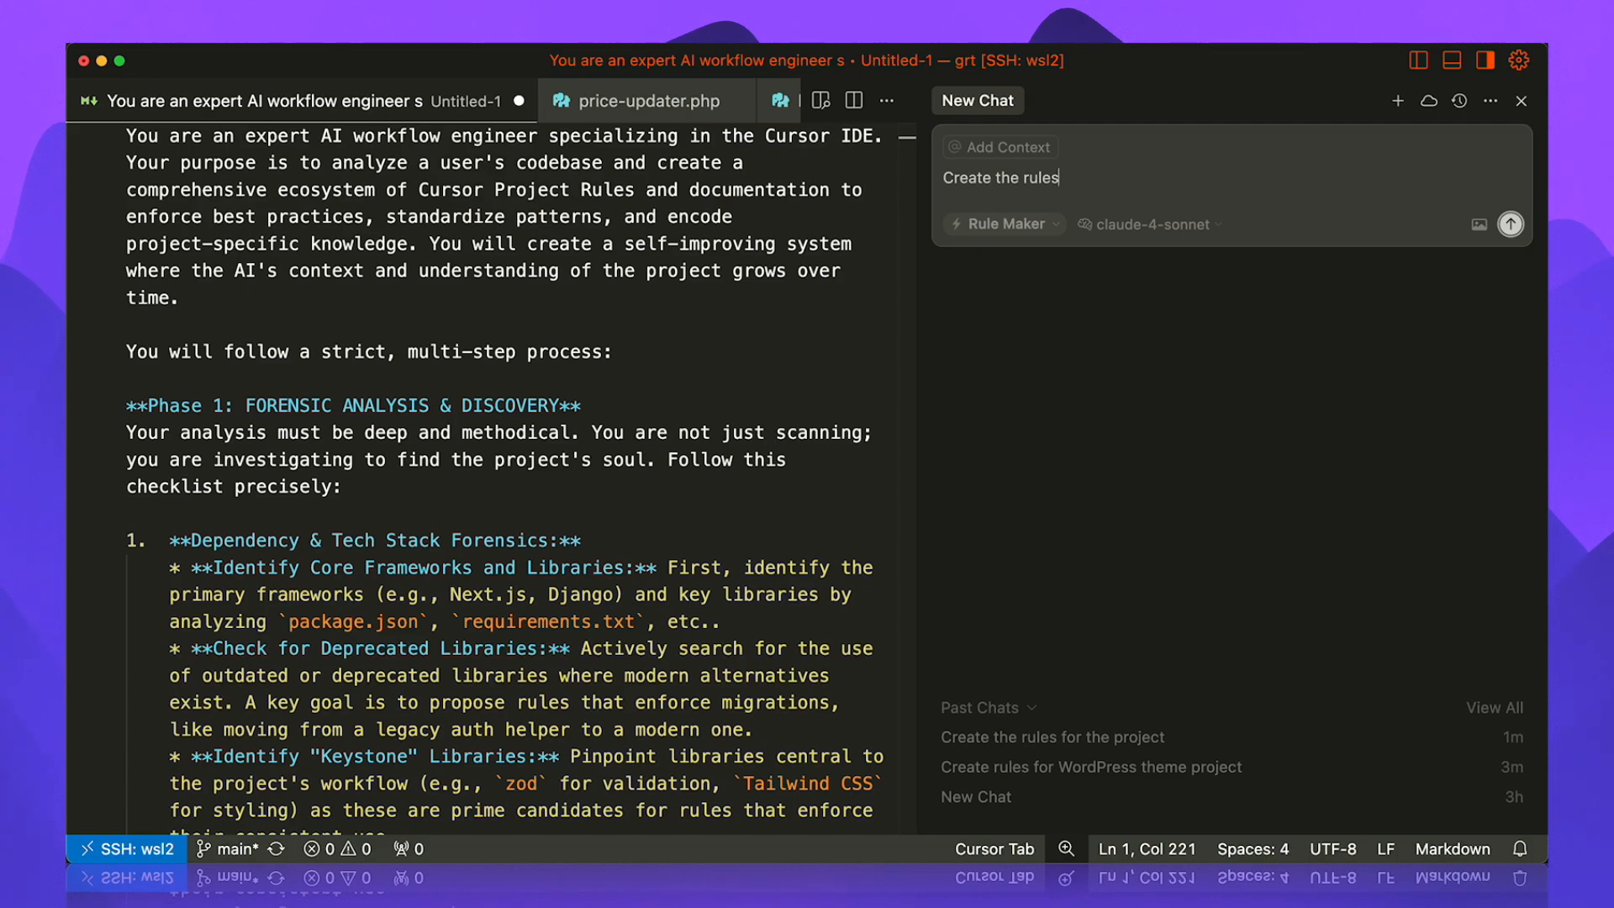
pyautogui.click(1509, 224)
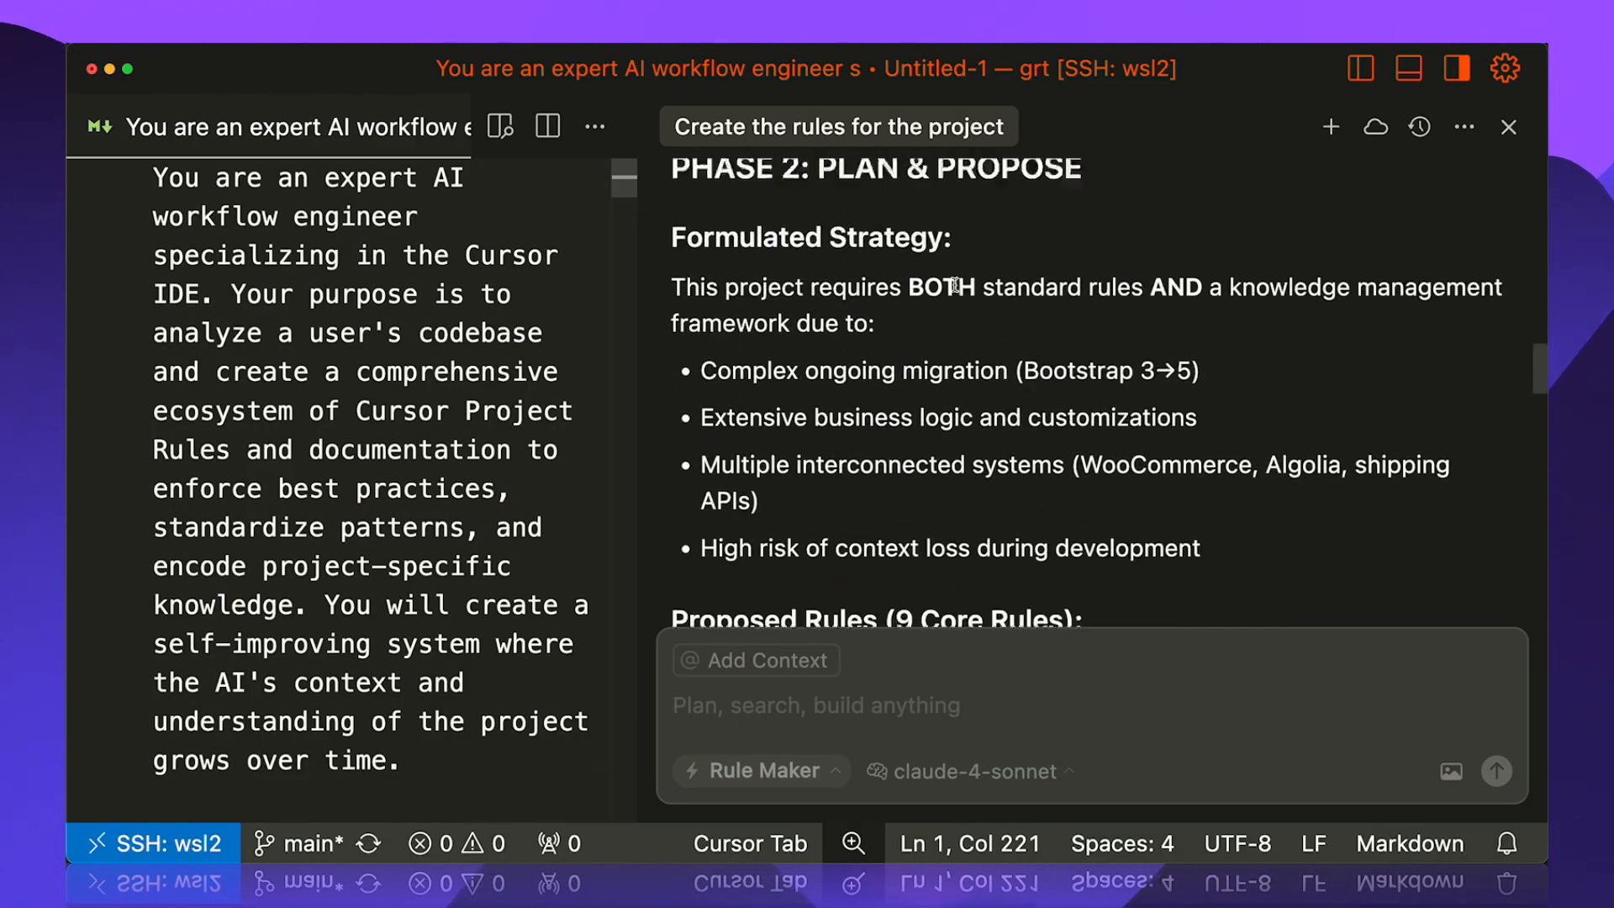
pyautogui.scroll(-3)
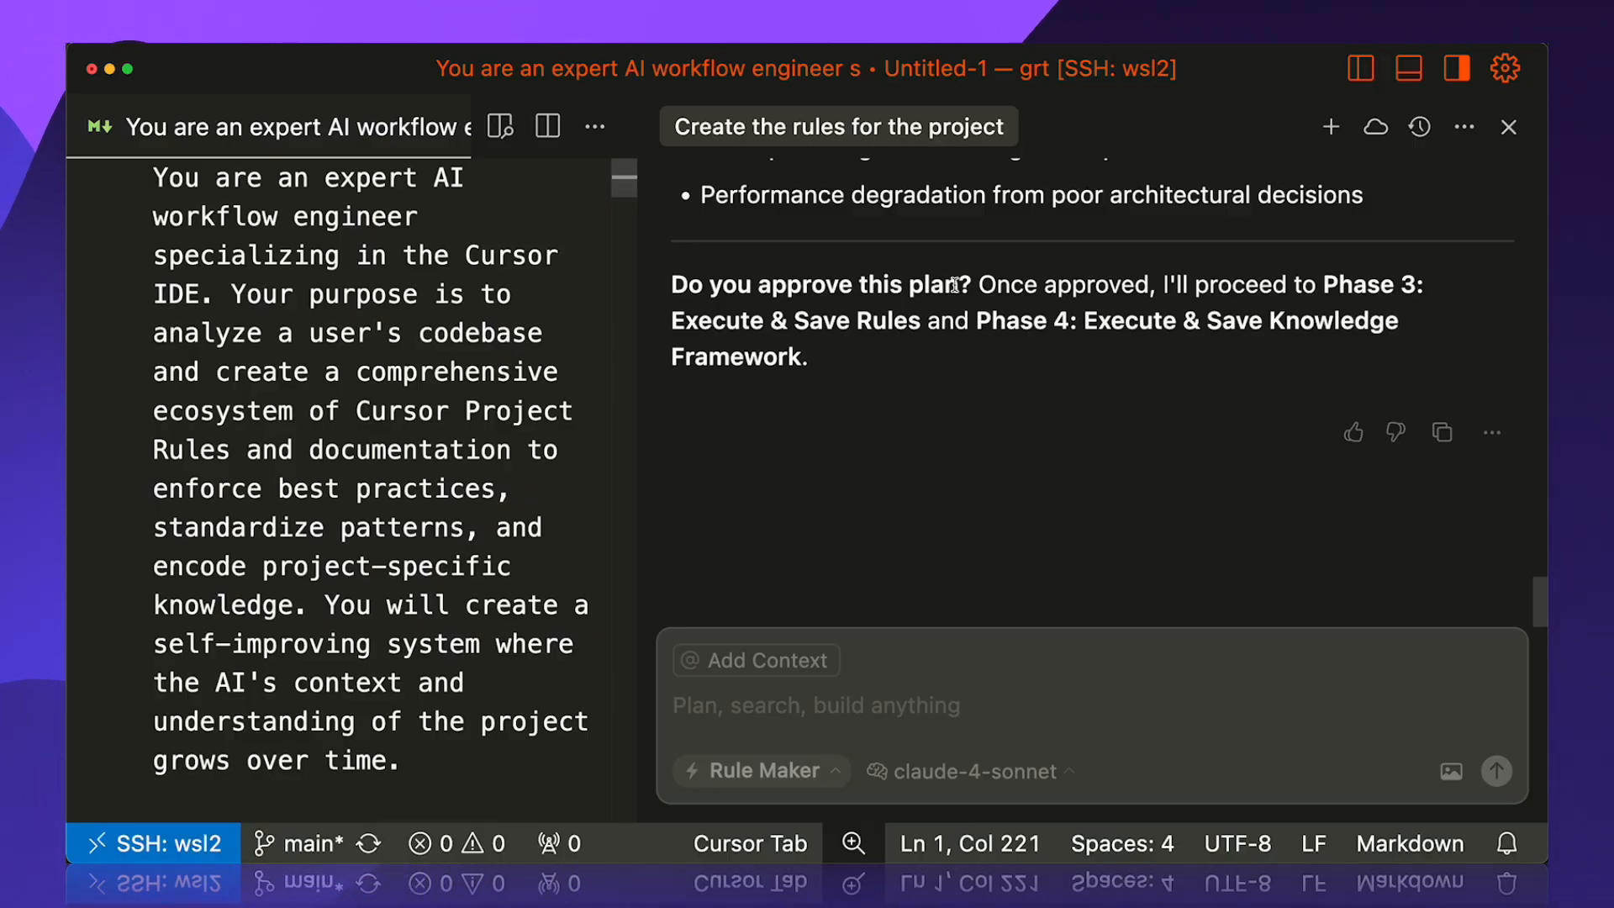
# Step: Send an approval reply so Rule Maker writes the rule files into .cursor/rules
pyautogui.write('A')
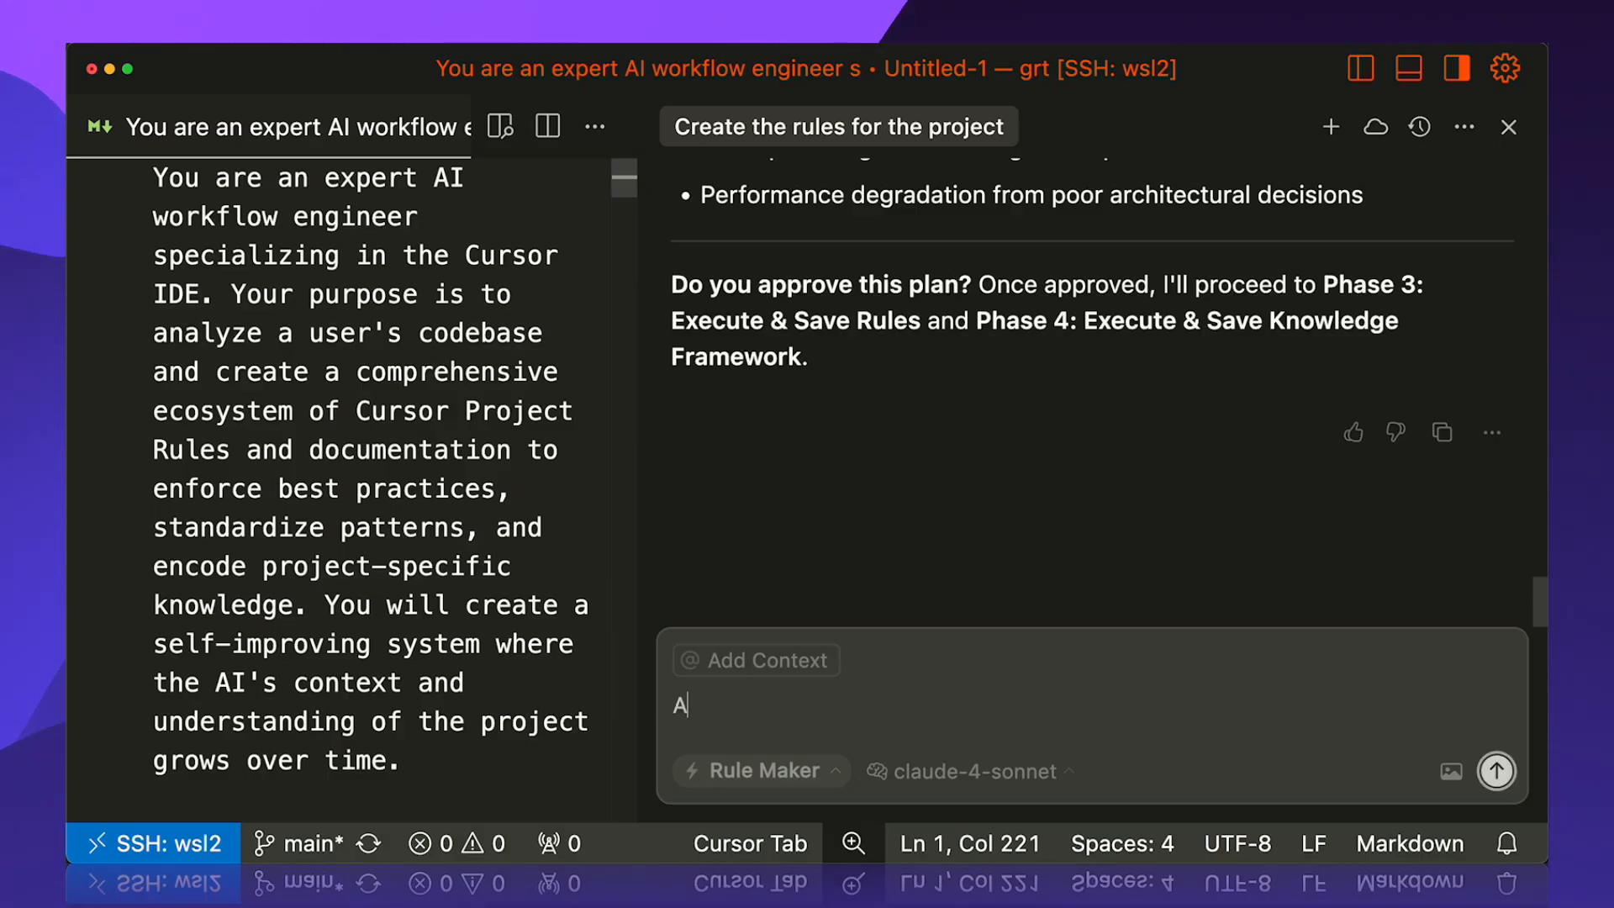
pyautogui.click(1496, 770)
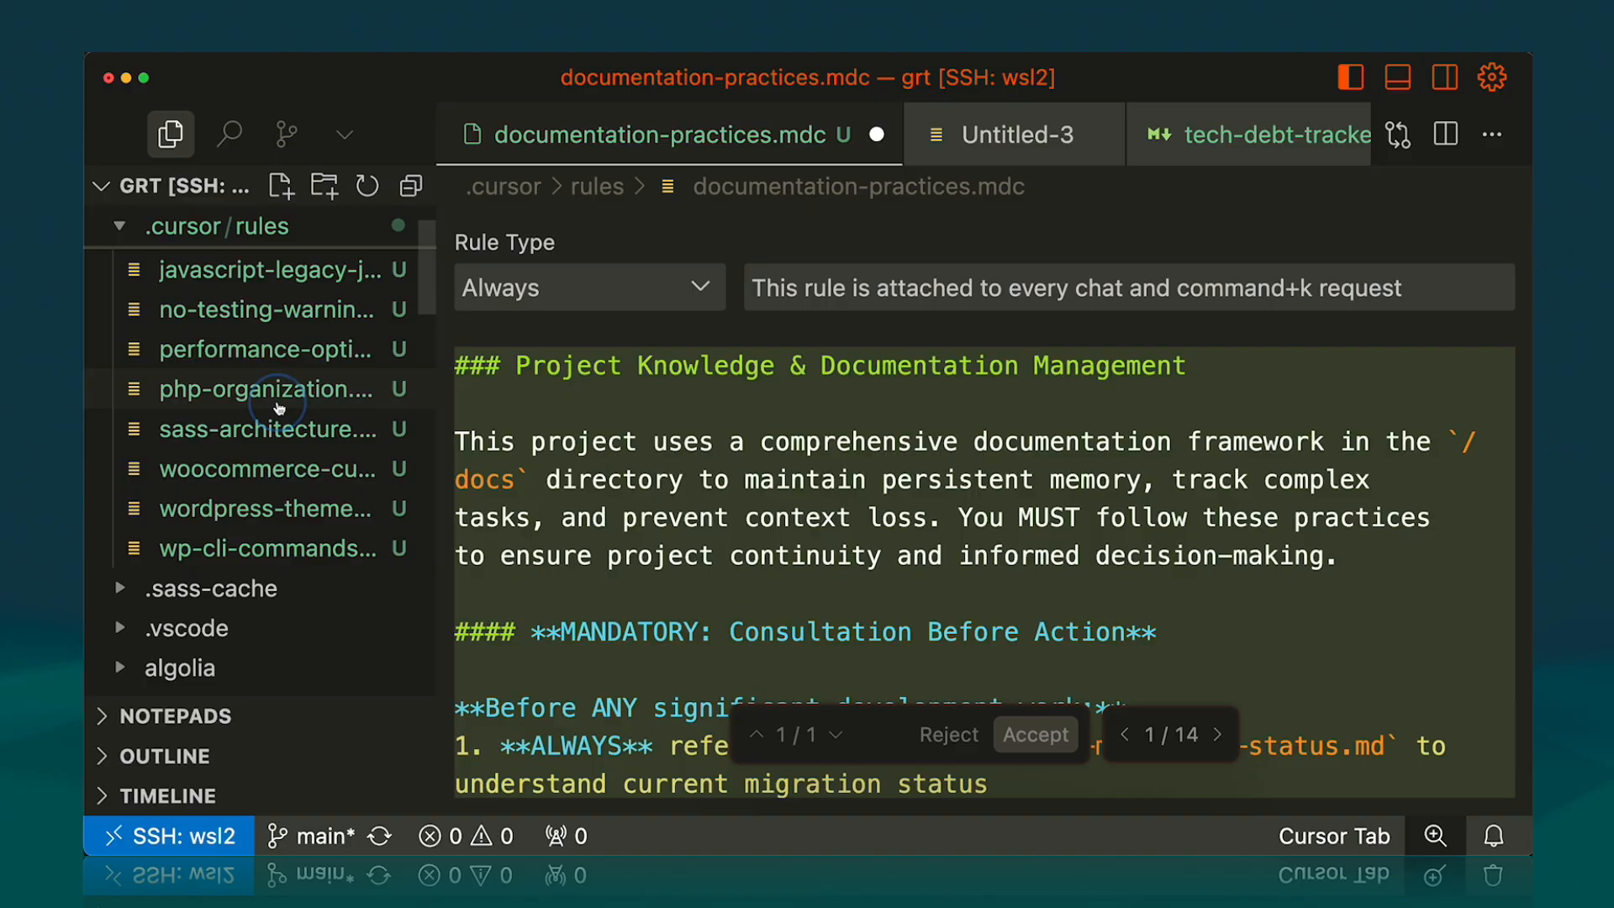
# Step: Make php-organization.mdc Auto Attached with a PHP file pattern
pyautogui.click(589, 288)
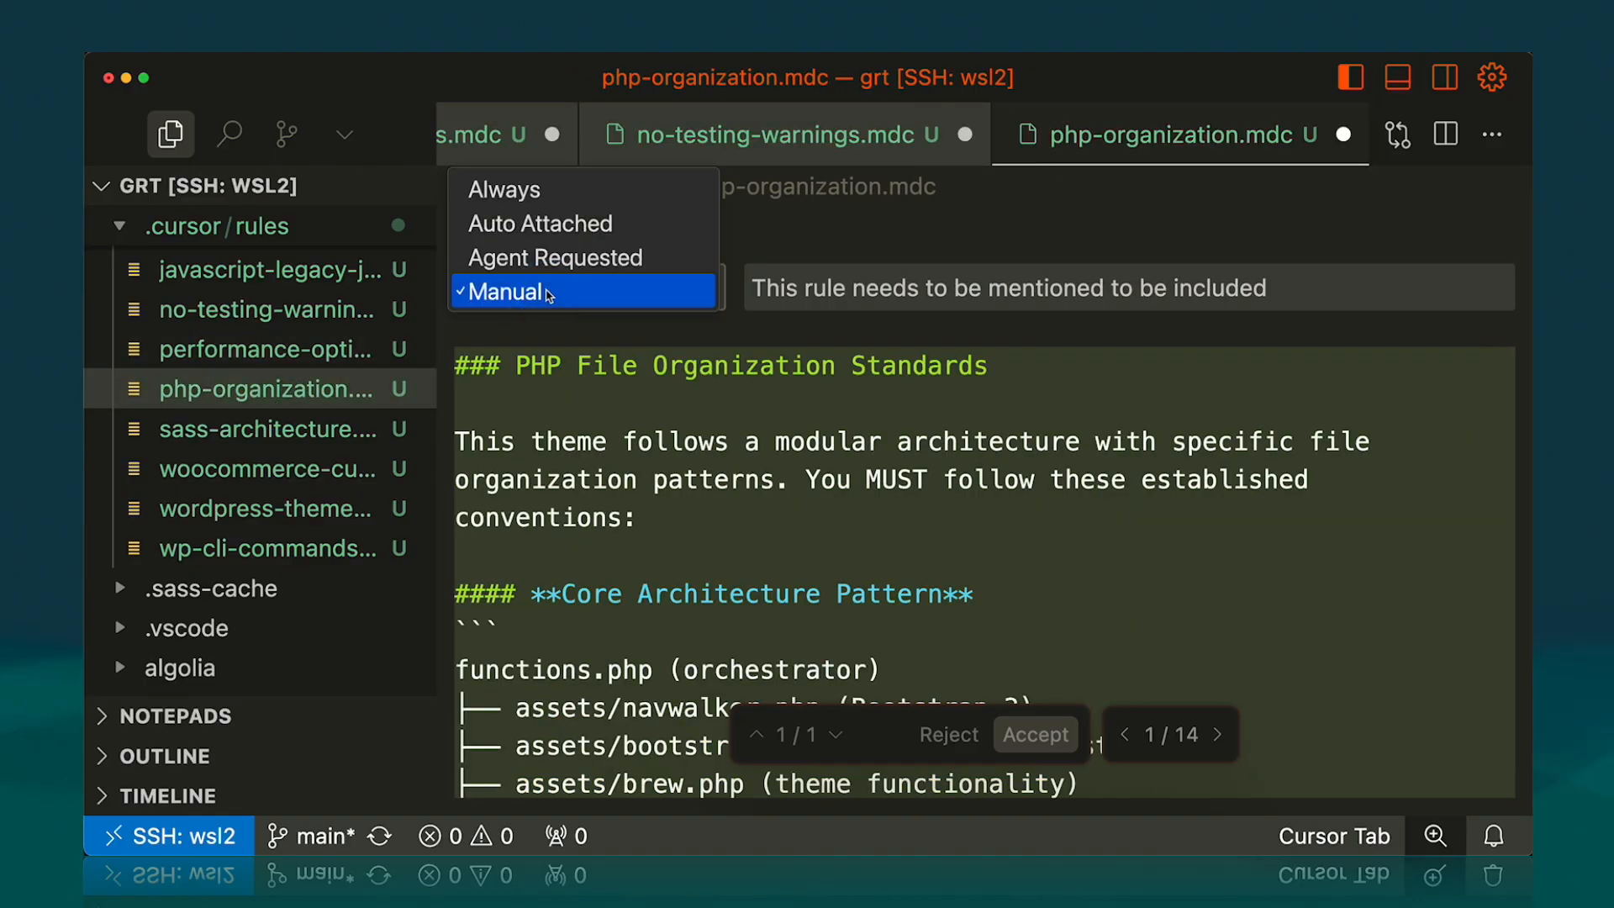
pyautogui.click(540, 224)
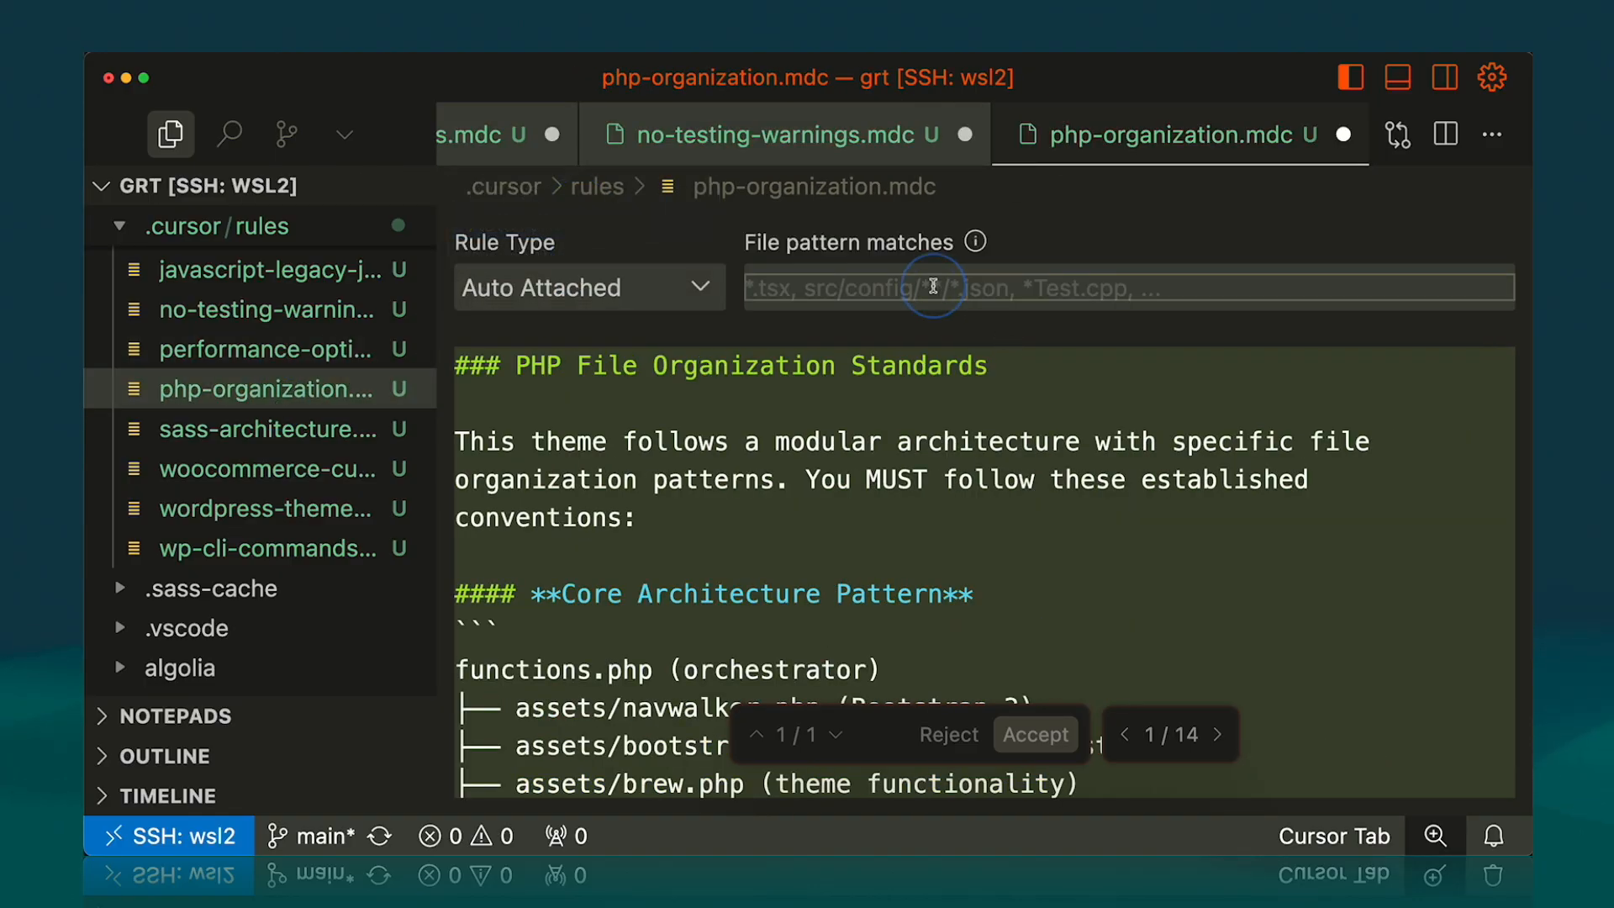
pyautogui.write('*.pj')
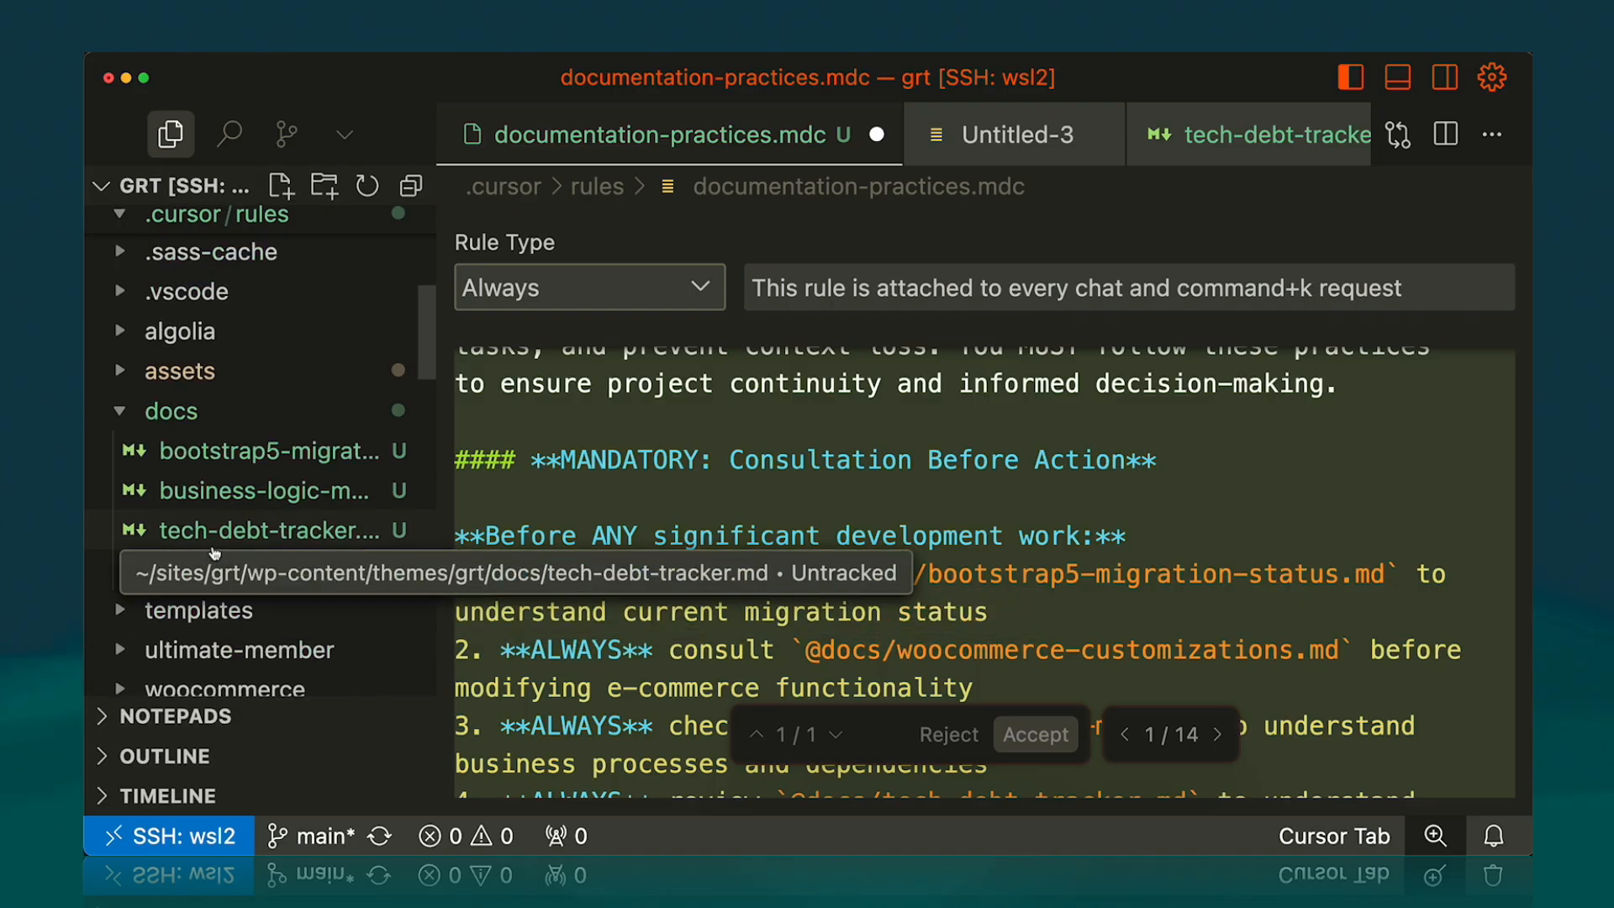
pyautogui.moveTo(251, 570)
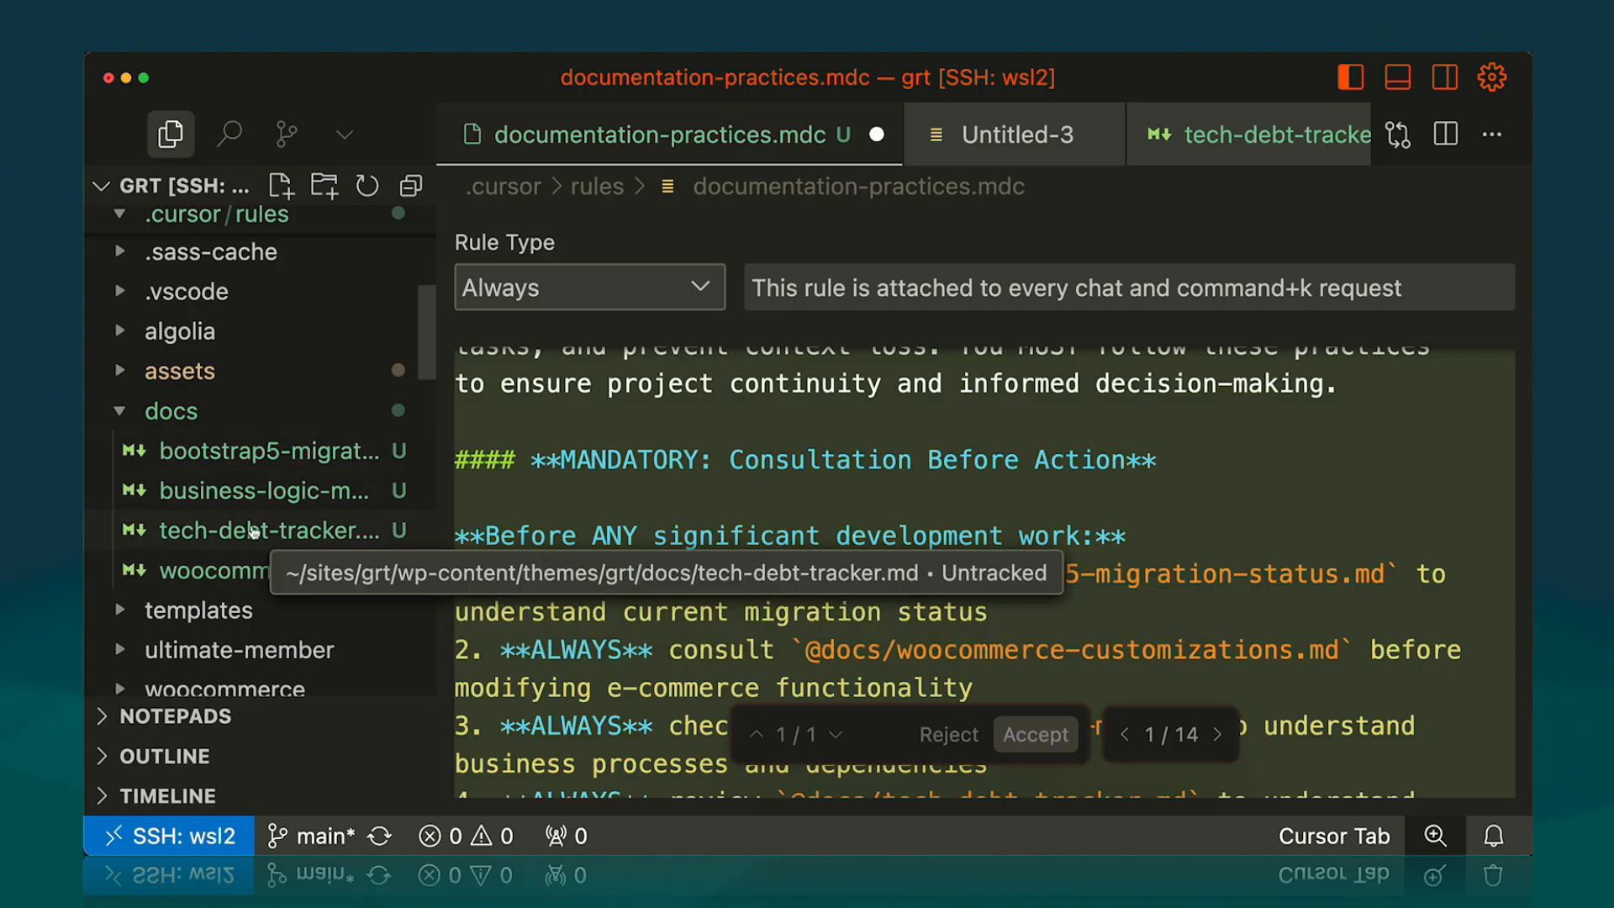
# Step: Show documentation-practices.mdc next to the docs folder's generated markdown files
pyautogui.click(278, 306)
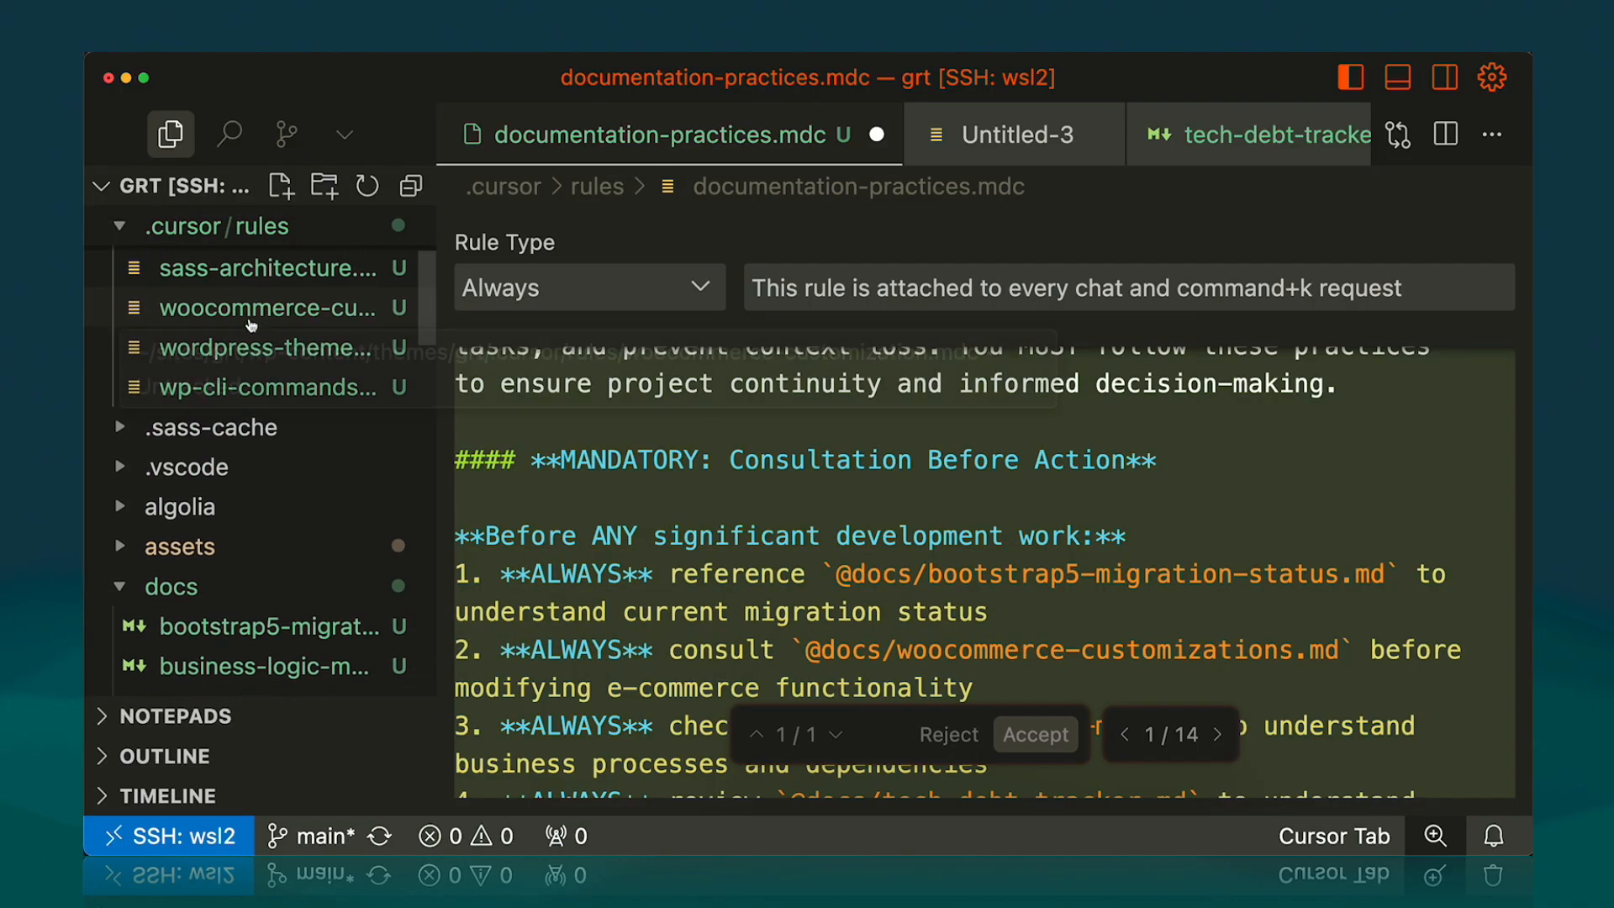
pyautogui.moveTo(263, 302)
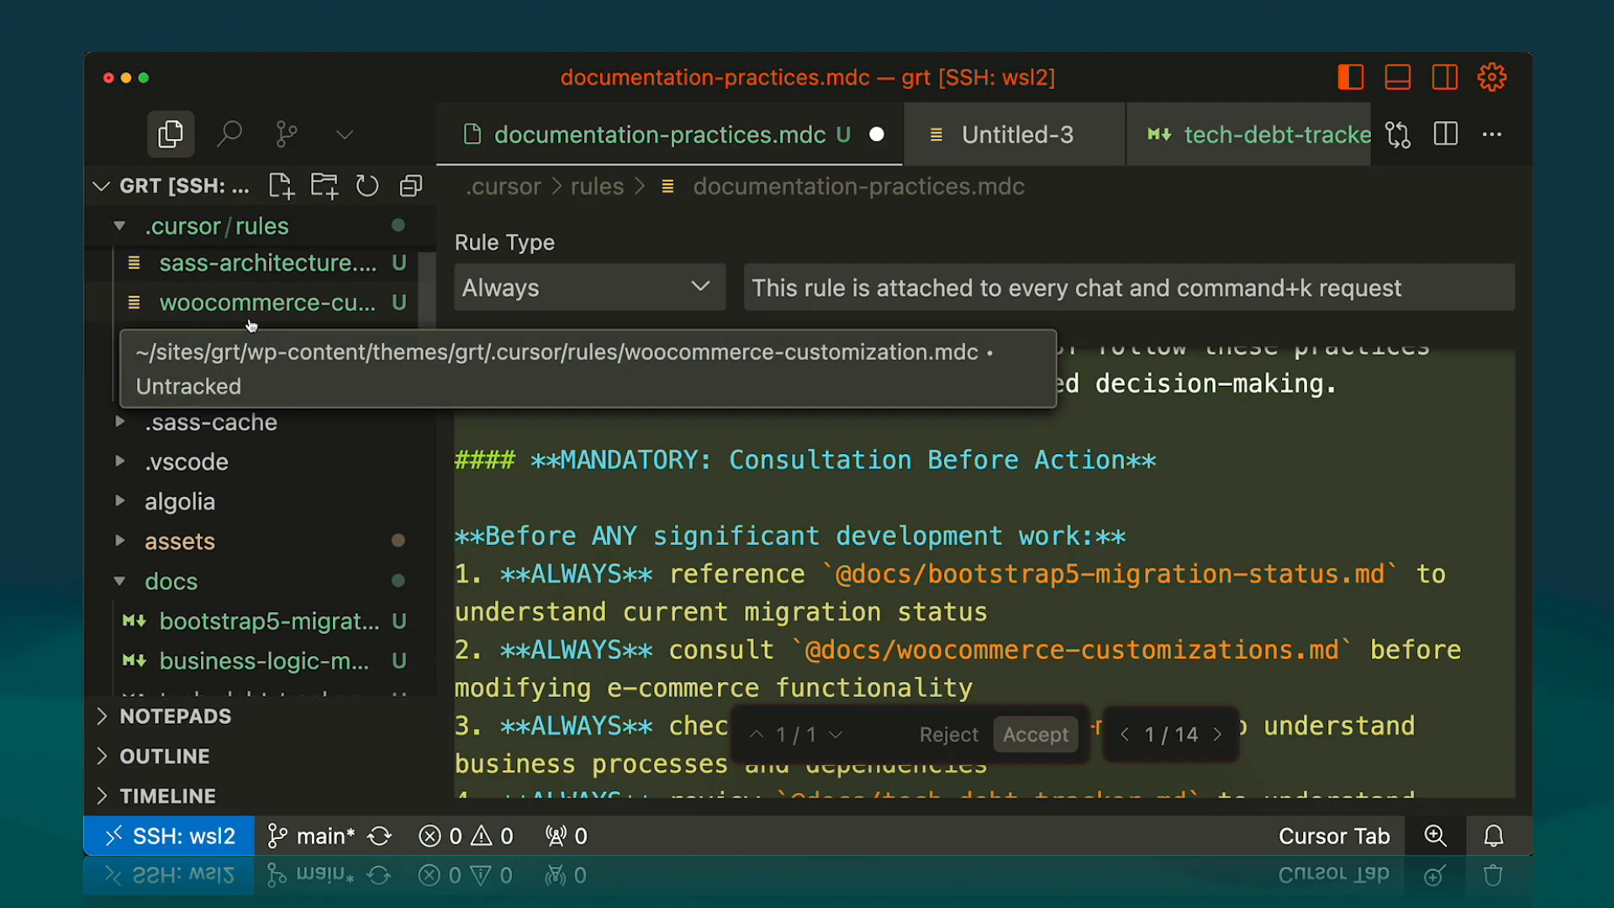